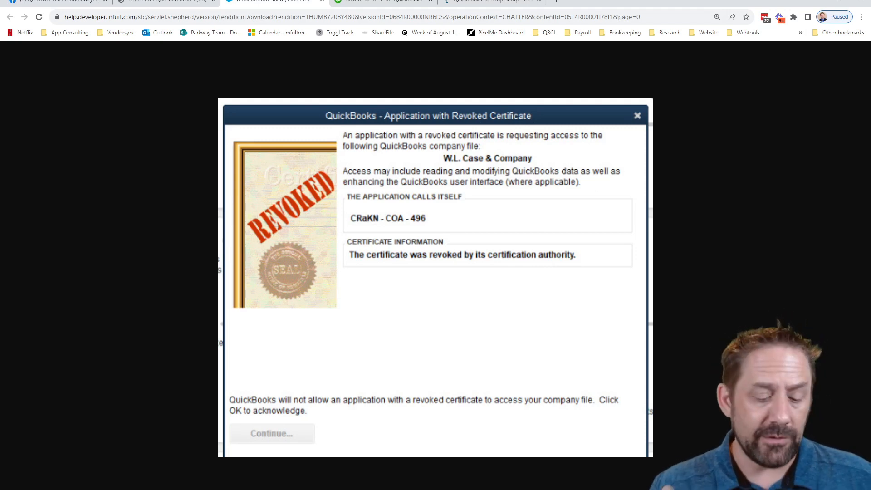
- Leave the enlarged certificate image for the 'Issues with QBD Certificates (US)' question tab
click(272, 1)
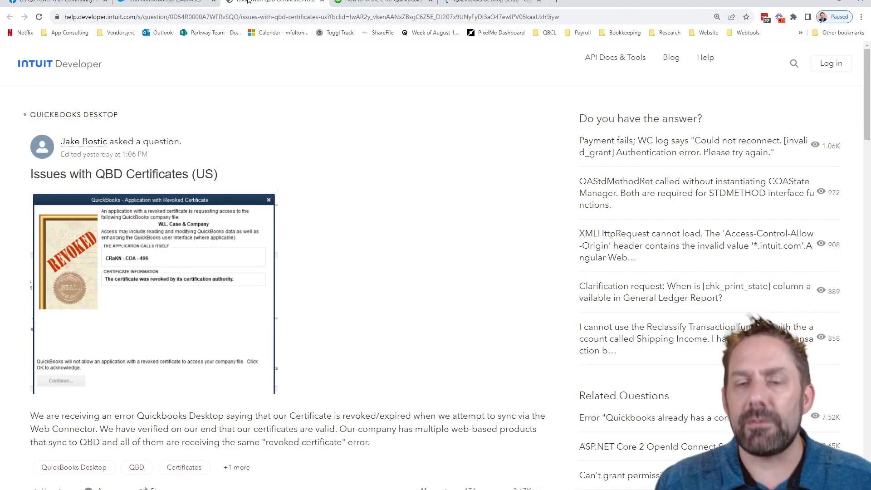
mouse_move(507, 282)
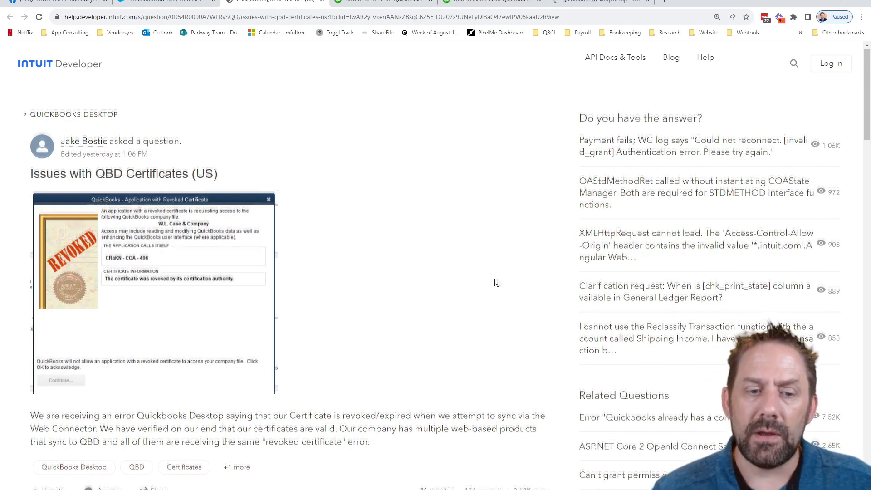
scroll(down, 3)
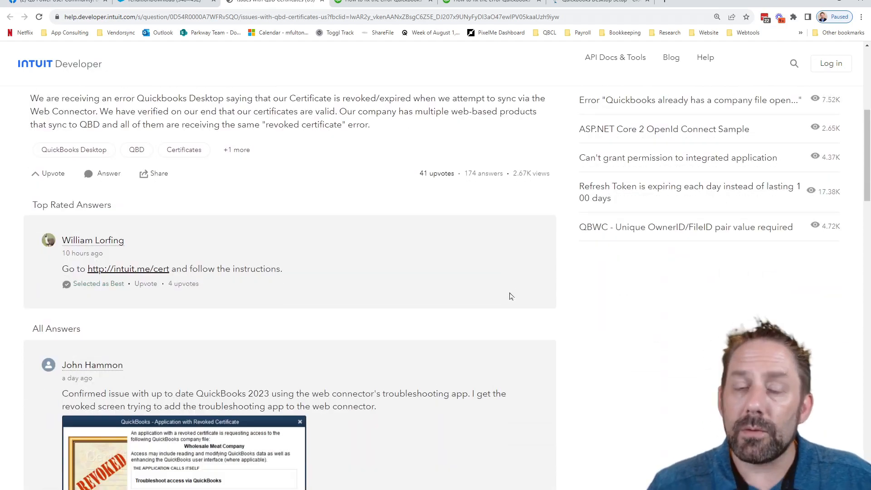
mouse_move(505, 249)
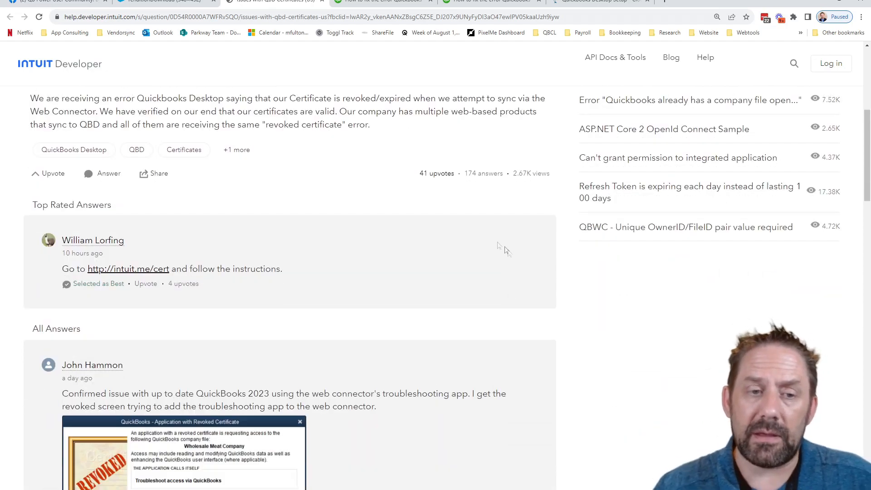
mouse_move(117, 273)
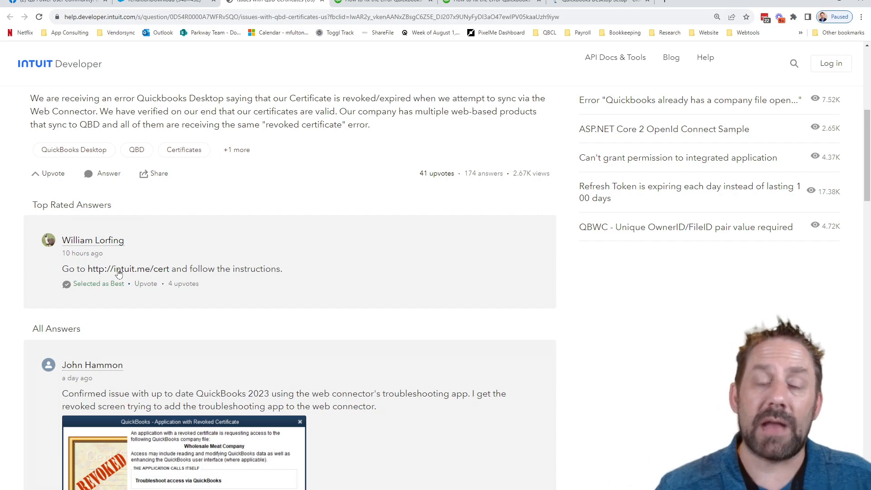
mouse_move(181, 267)
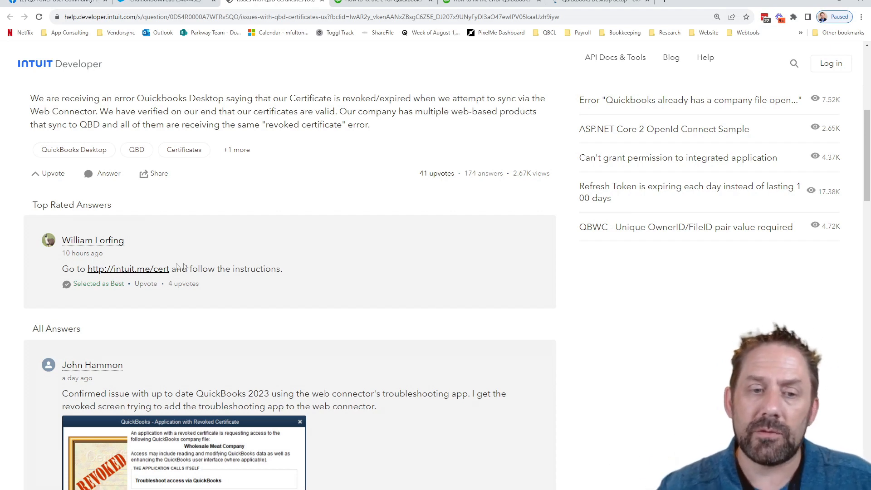
click(128, 269)
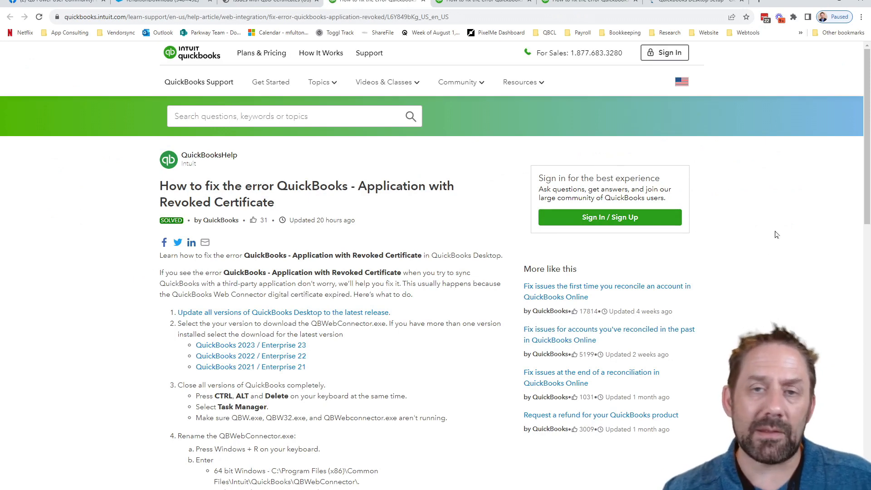
mouse_move(455, 350)
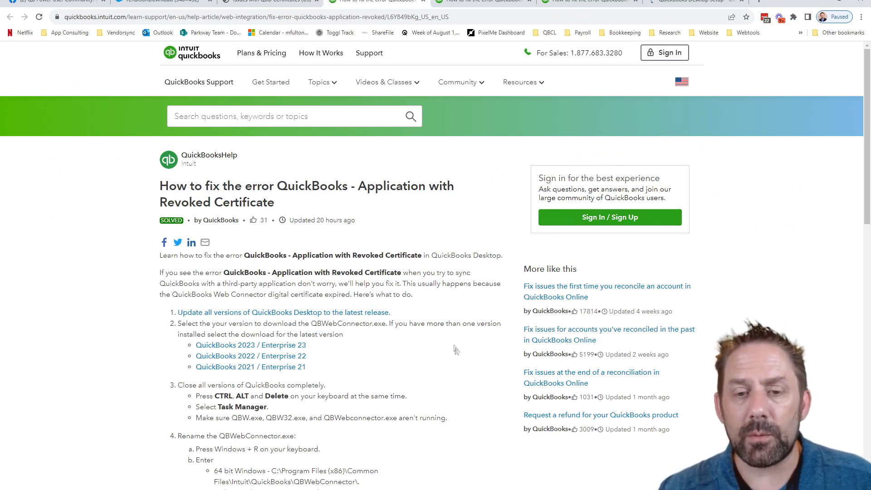
- Skim the revoked-certificate fix steps, then switch to the ClockShark QuickBooks Desktop Setup tab
scroll(down, 3)
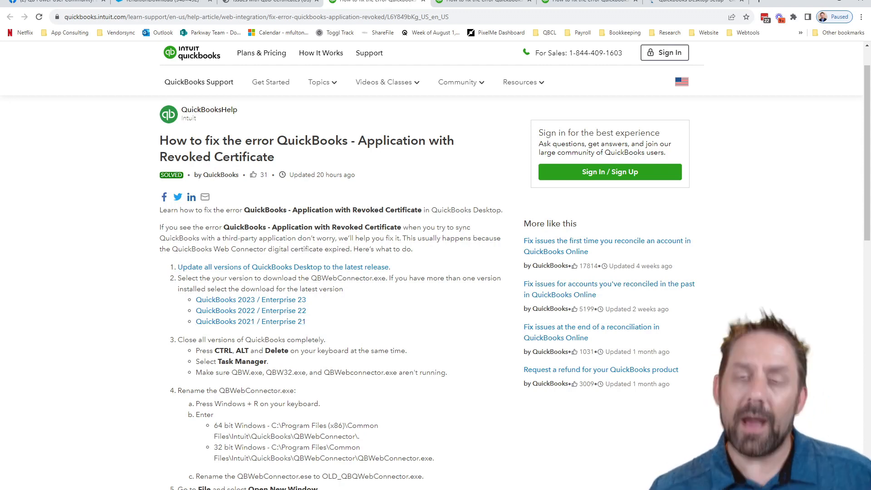
click(689, 1)
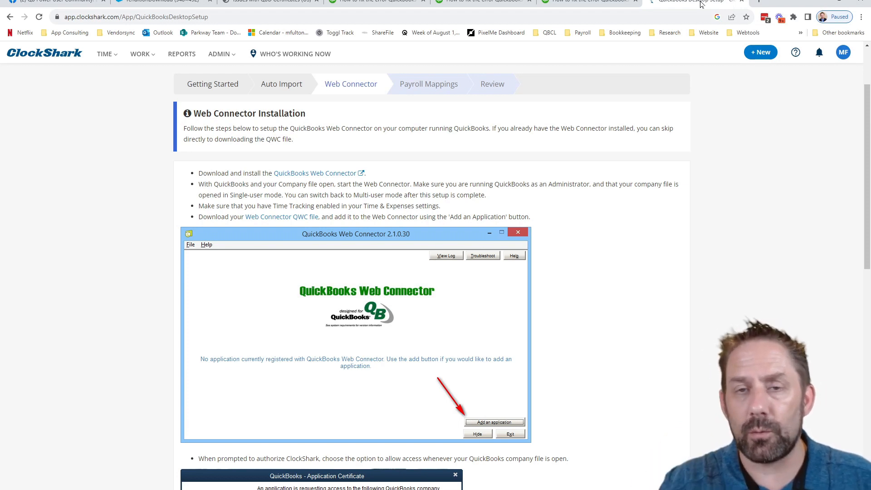
mouse_move(538, 275)
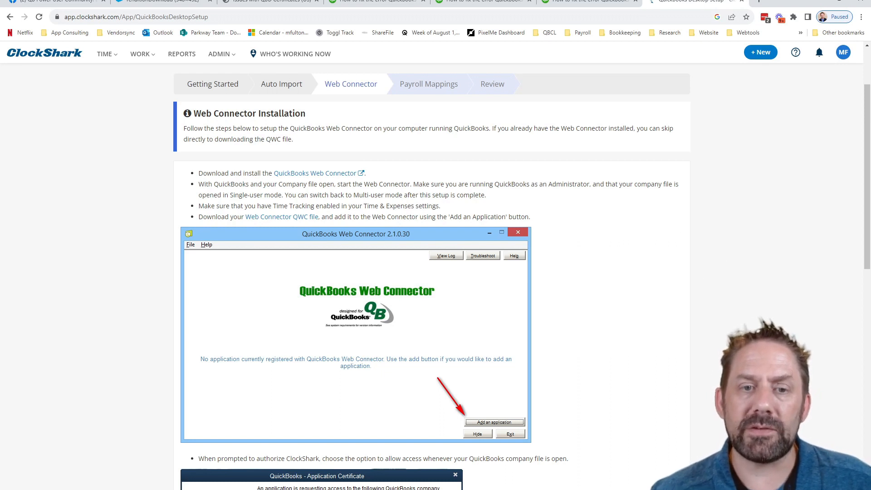
mouse_move(282, 217)
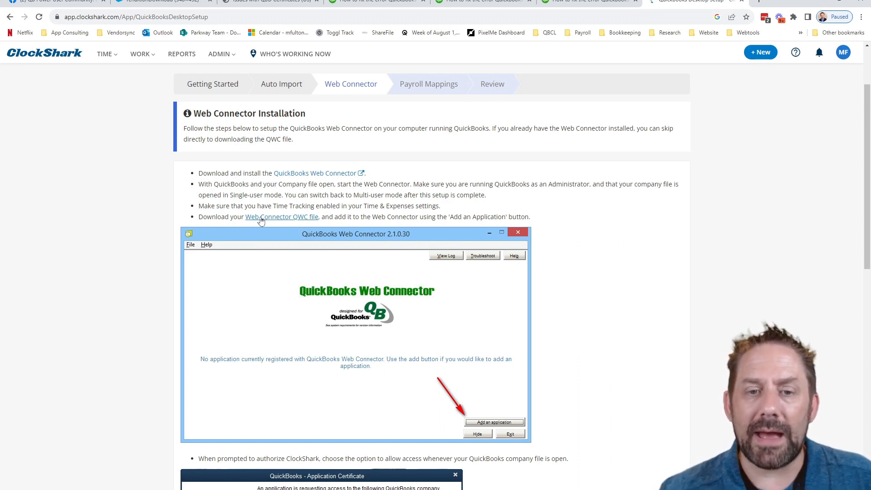
mouse_move(308, 217)
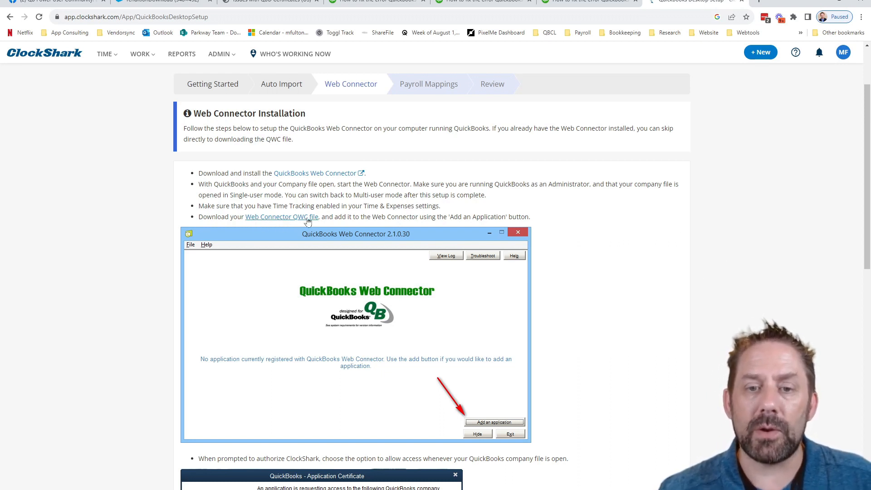
mouse_move(314, 173)
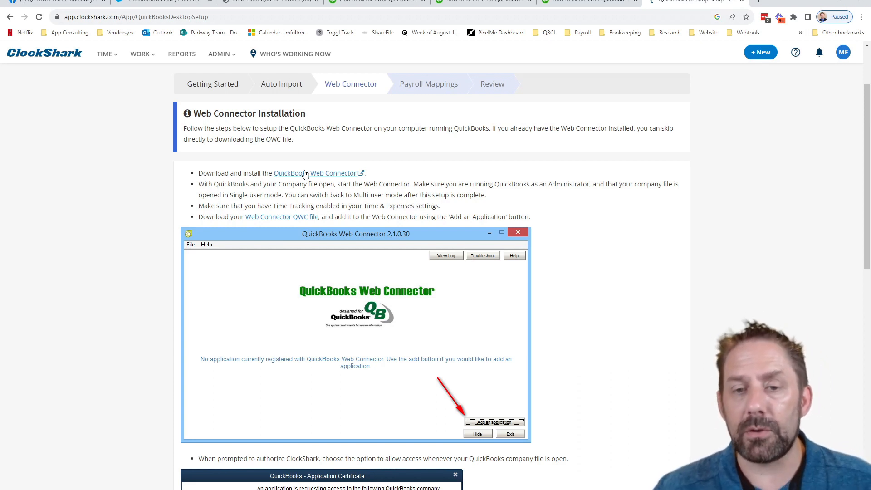
mouse_move(272, 223)
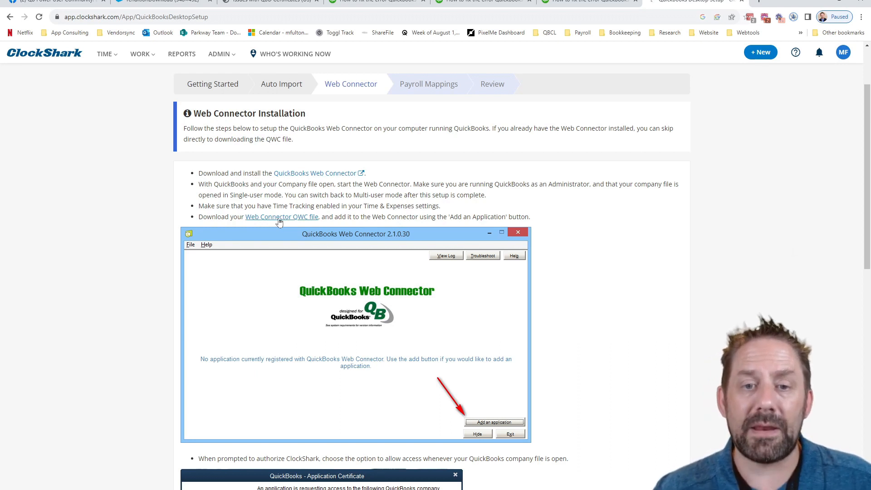
mouse_move(605, 234)
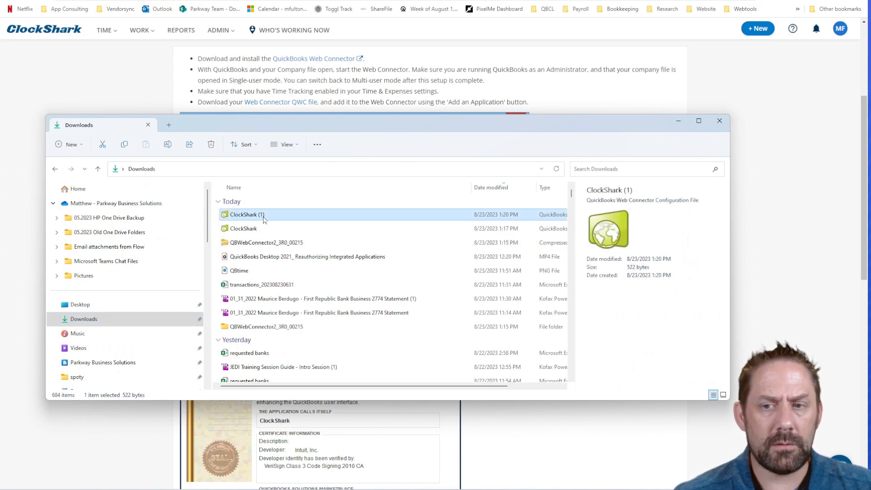
- Open the downloaded ClockShark (1) file with Web Connector and authorize the new web service
right_click(245, 215)
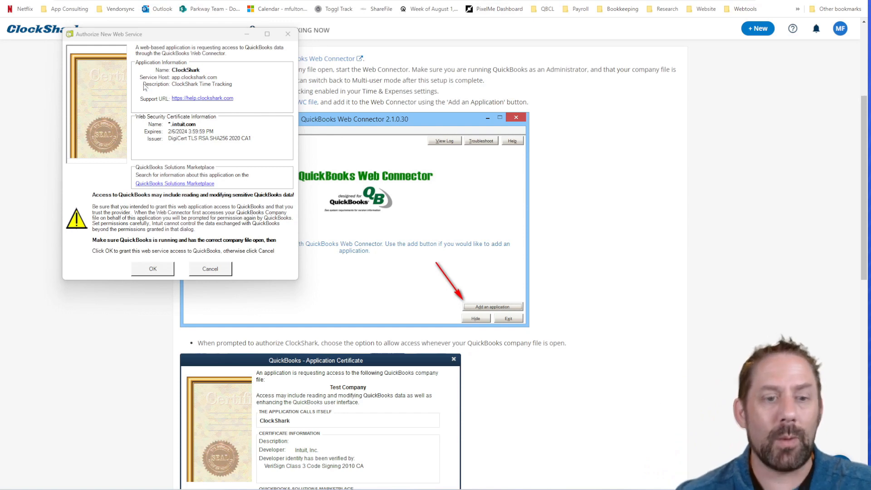
mouse_move(206, 79)
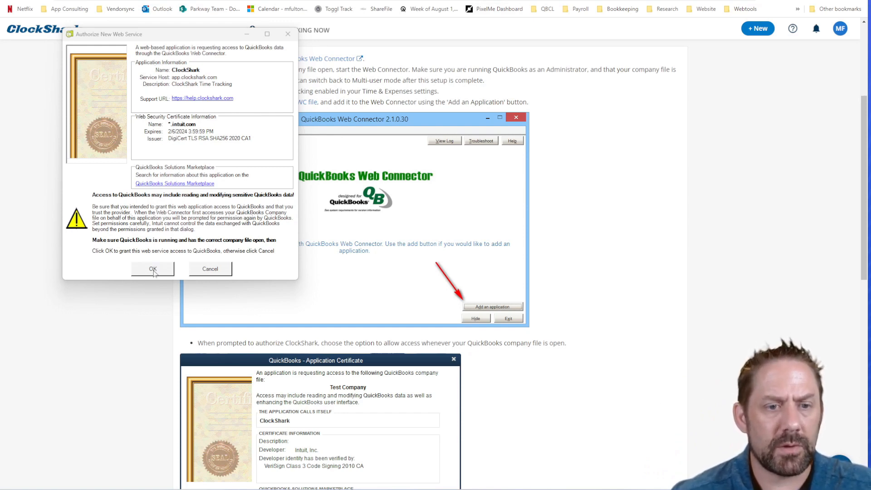
click(153, 269)
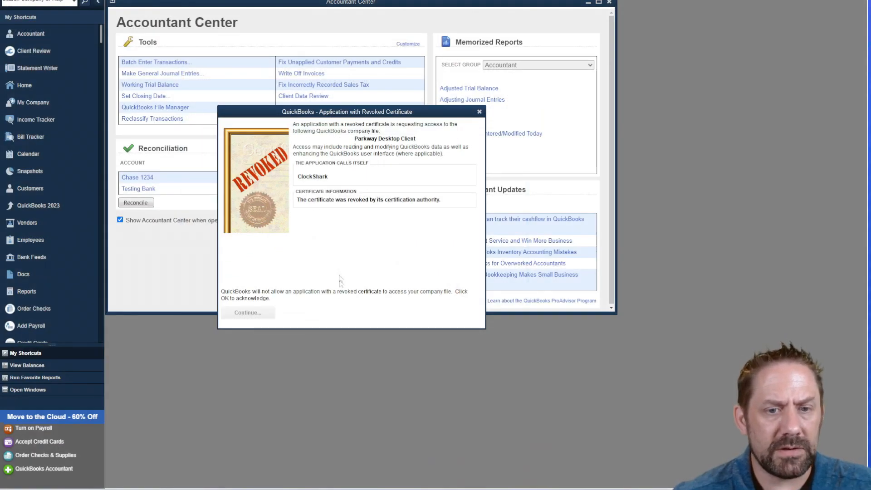
mouse_move(312, 210)
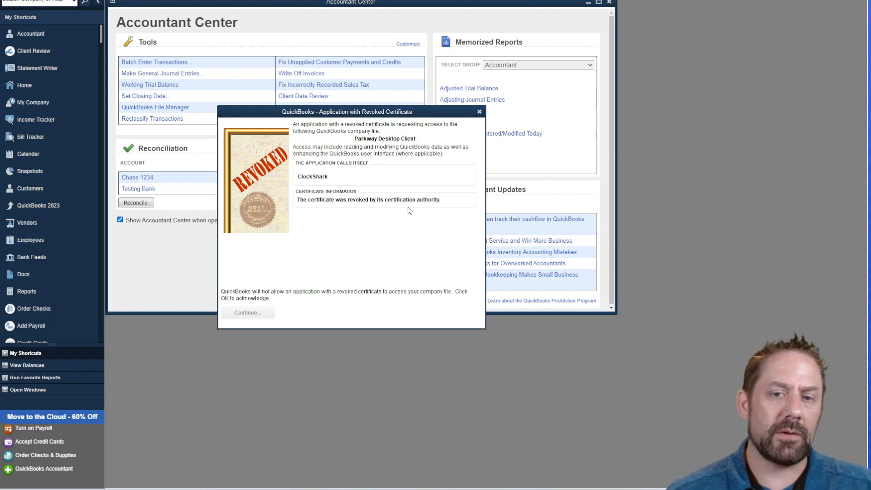
mouse_move(159, 216)
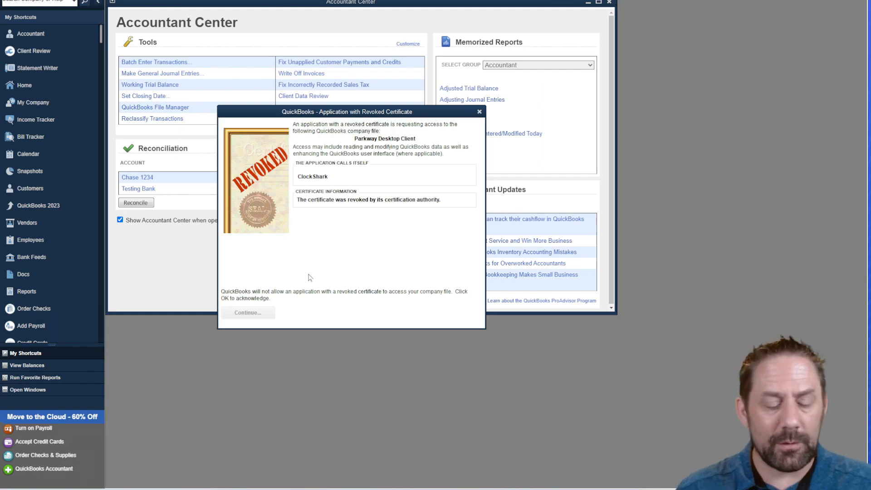
mouse_move(312, 244)
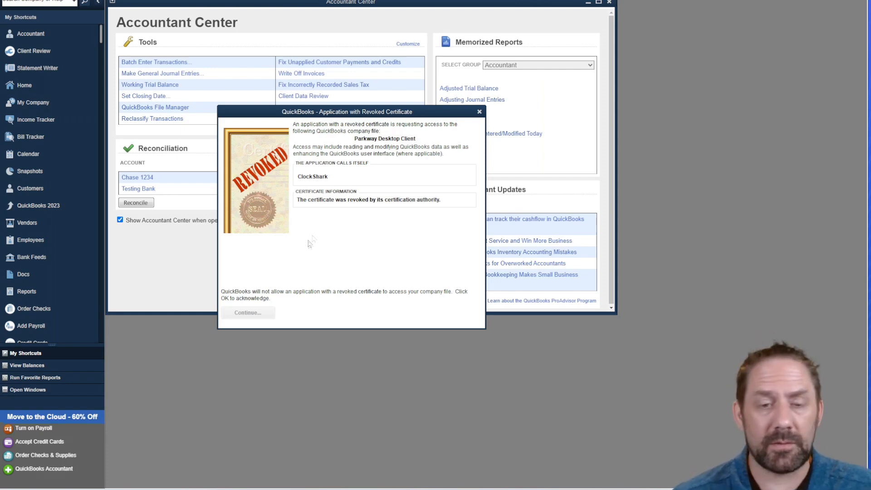
mouse_move(375, 229)
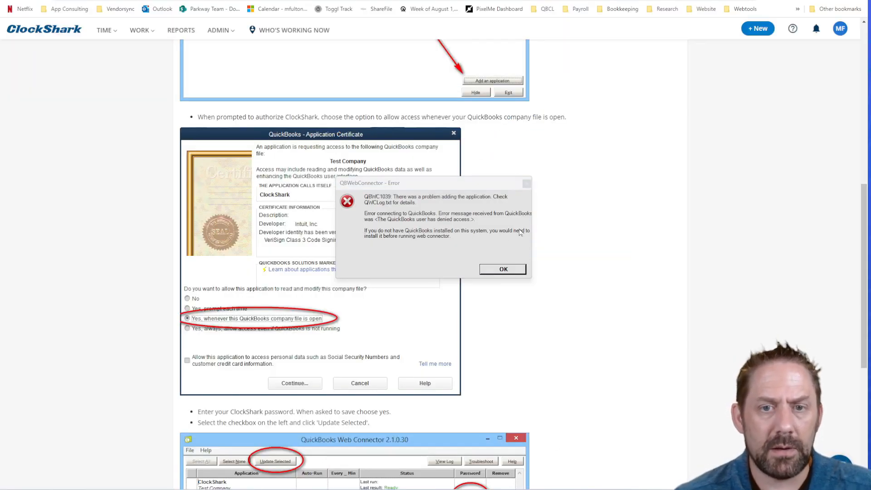
- Dismiss the QBWC1039 access-denied error after the revoked certificate was refused
click(502, 269)
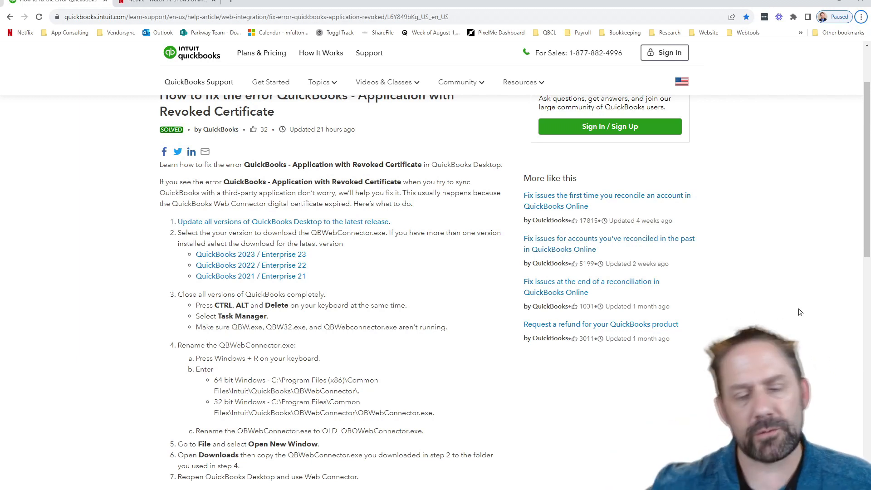
mouse_move(450, 280)
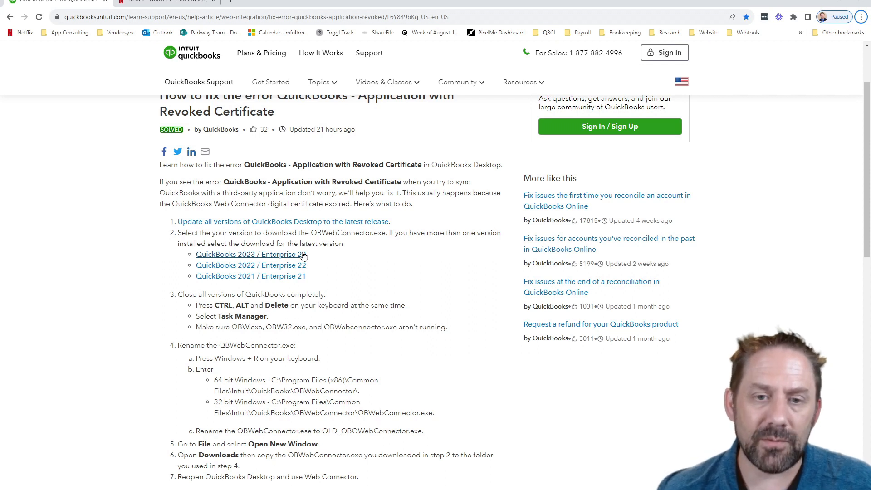
mouse_move(390, 272)
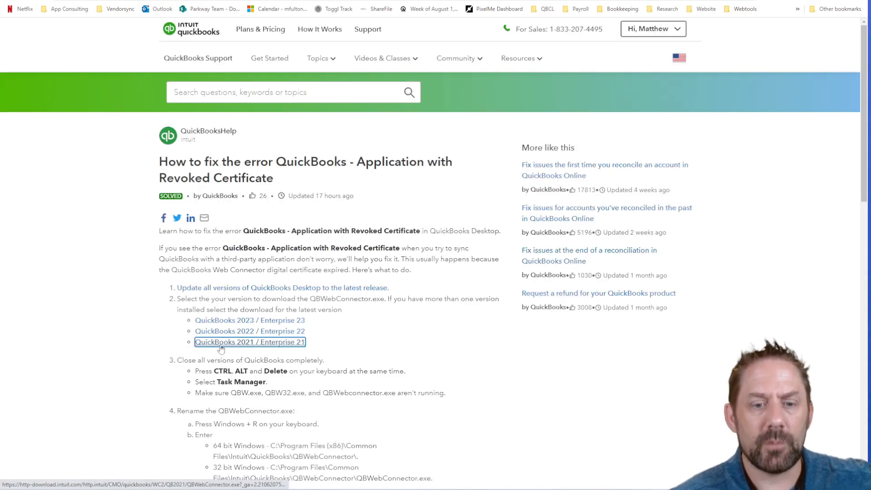
mouse_move(351, 320)
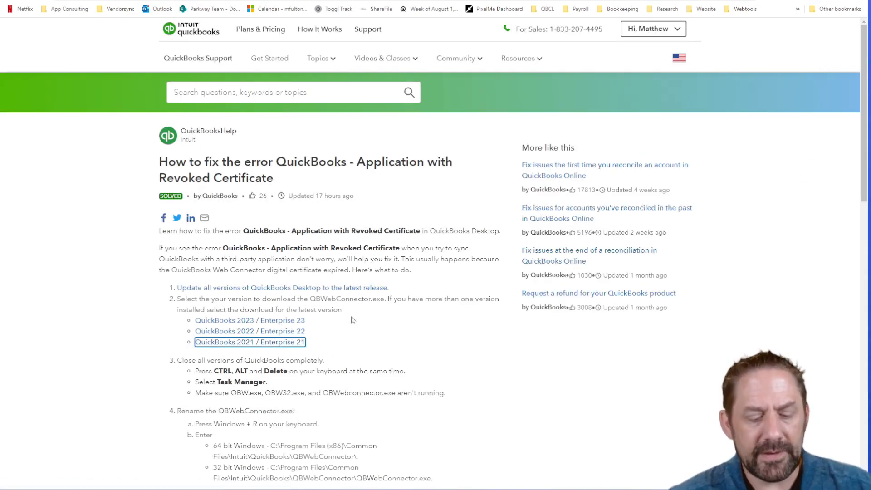
- Download QBWebConnector.exe for the QuickBooks version and confirm it in recent downloads
scroll(down, 3)
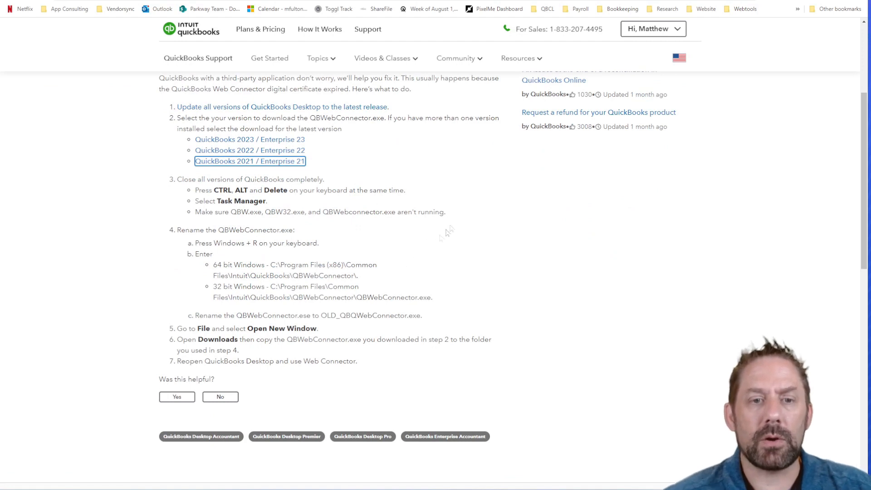
click(249, 161)
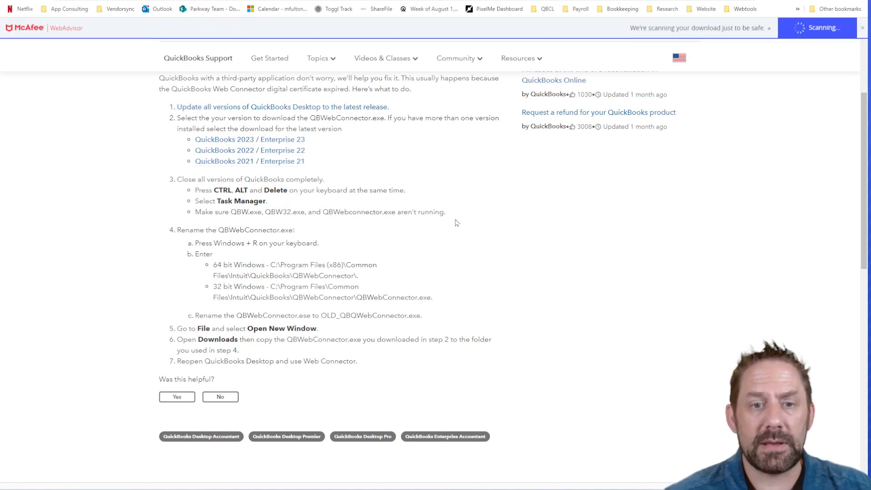
mouse_move(427, 195)
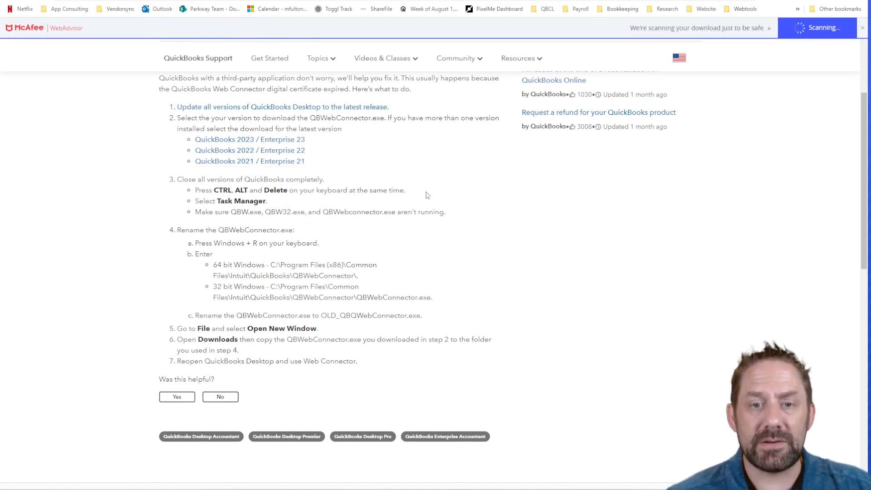
click(812, 8)
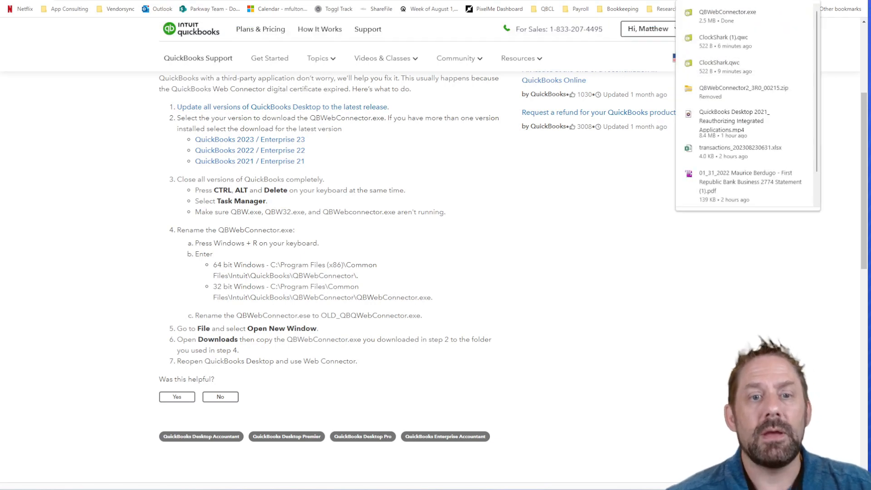
mouse_move(521, 230)
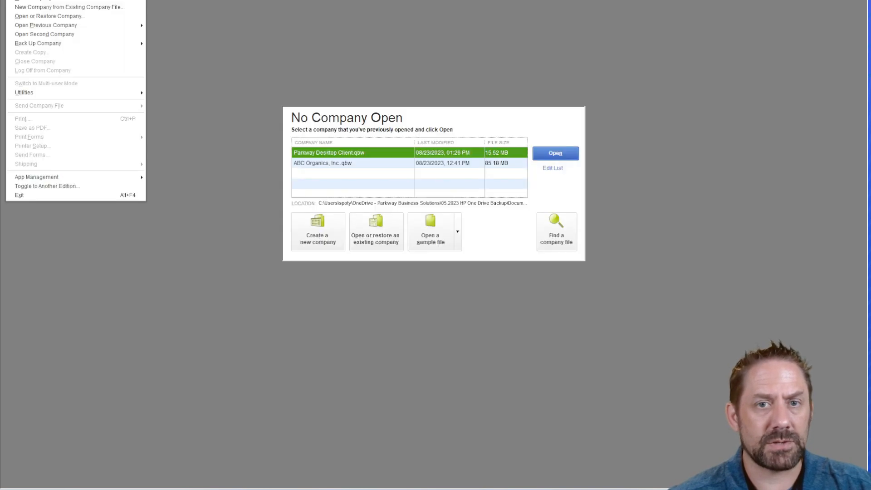
- Exit QuickBooks Desktop from the File menu on the No Company Open screen
click(40, 200)
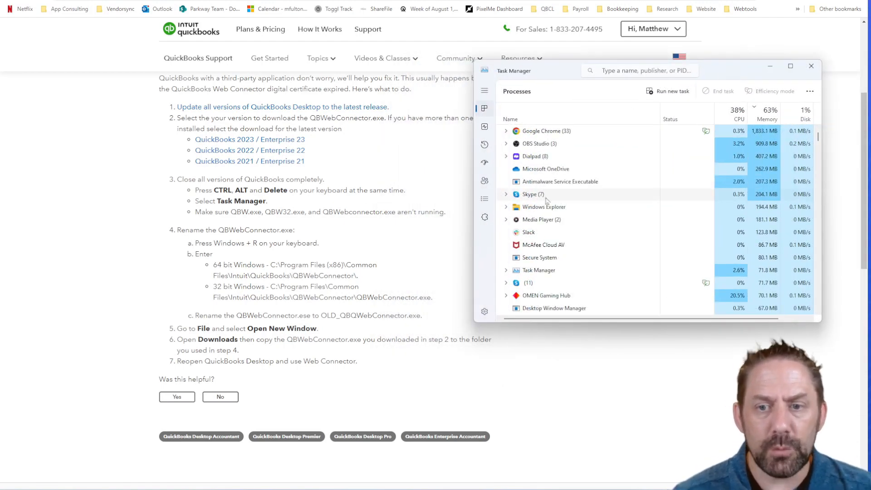
- Filter Task Manager processes by 'qbw', confirm only QBWCMonitor runs, then close it
scroll(down, 3)
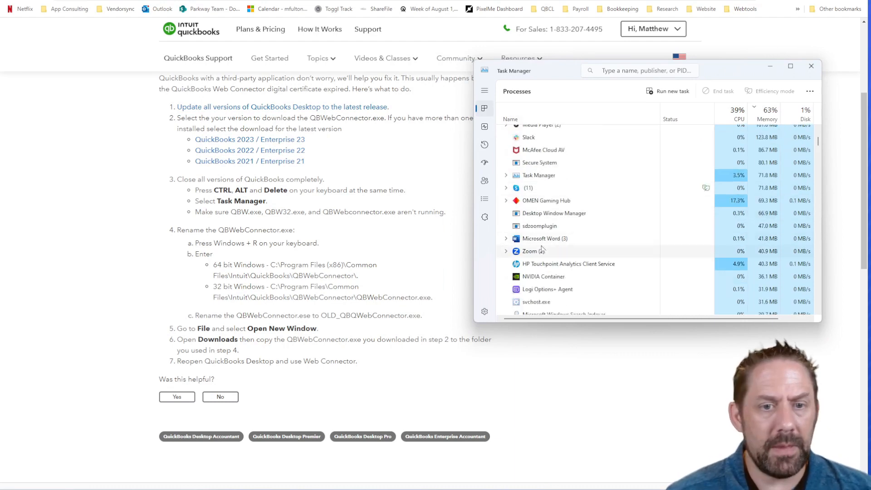
scroll(down, 3)
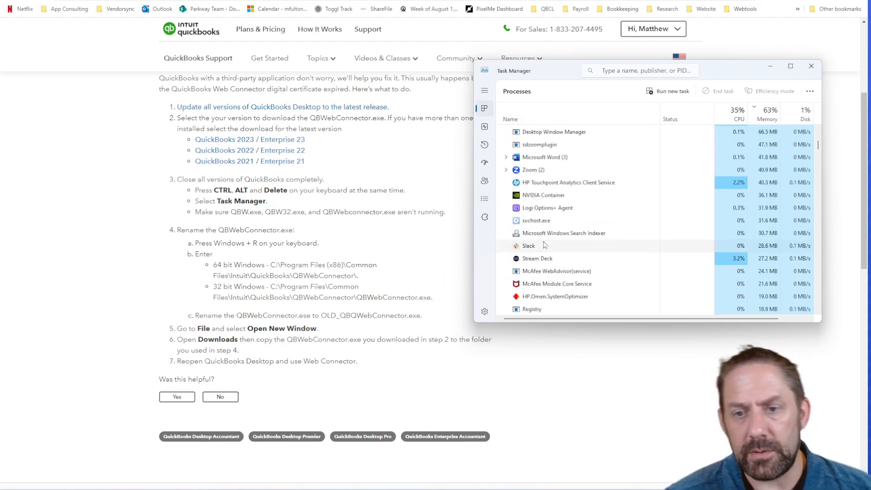
scroll(down, 3)
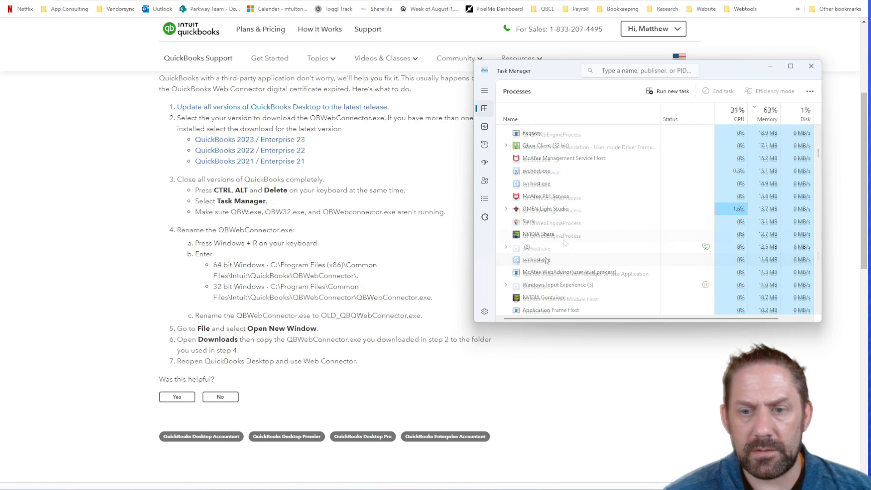
scroll(down, 3)
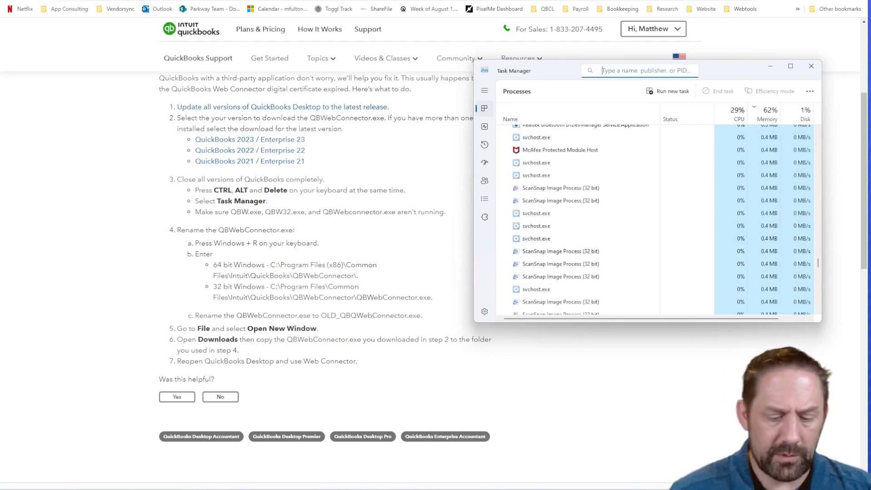
text(qb)
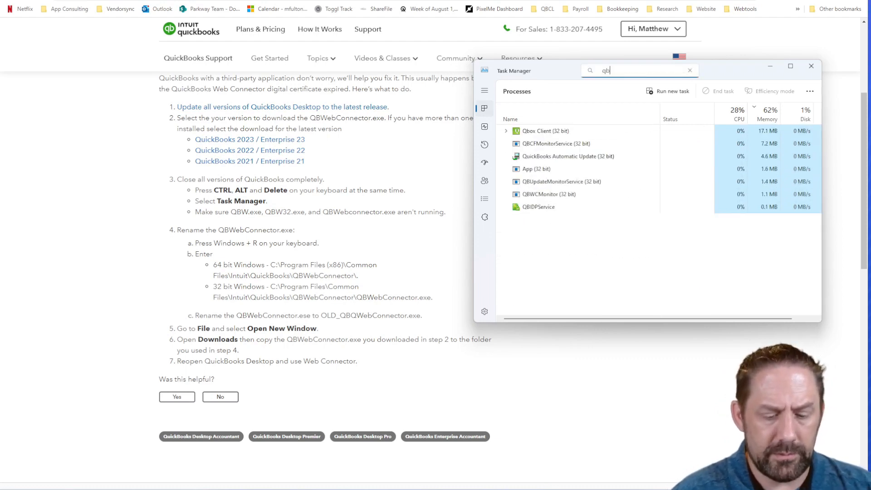
text(w)
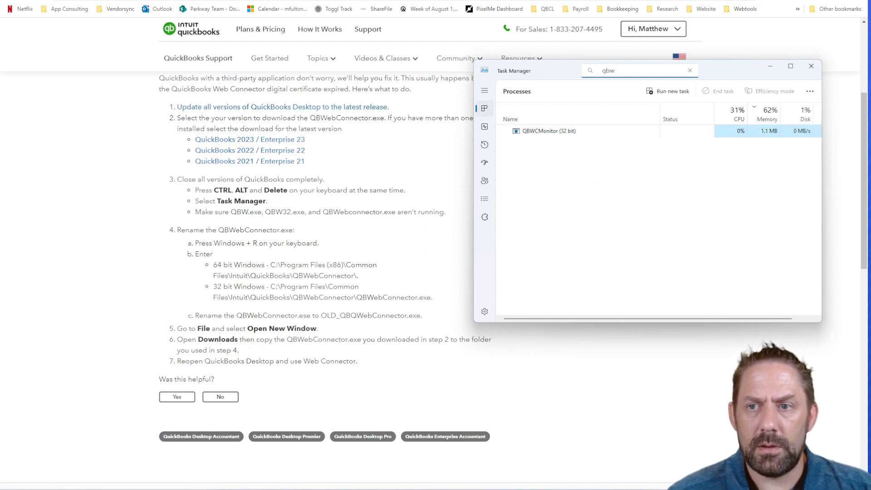
mouse_move(328, 220)
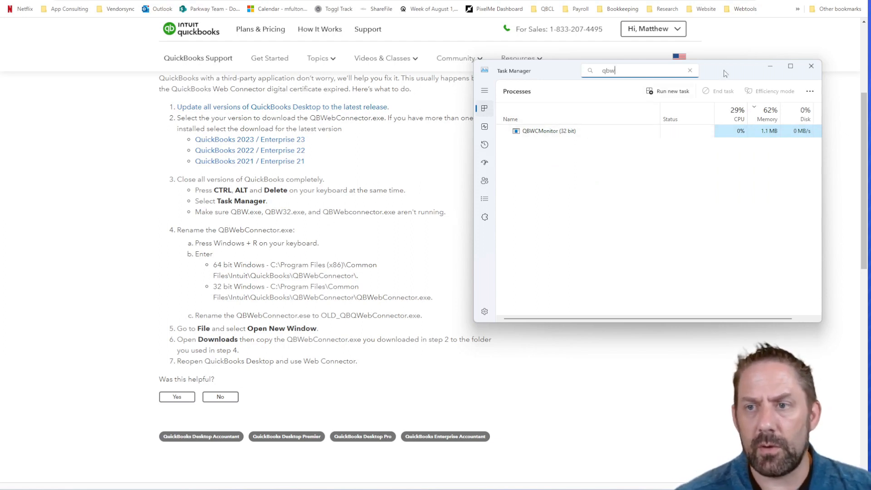
click(811, 65)
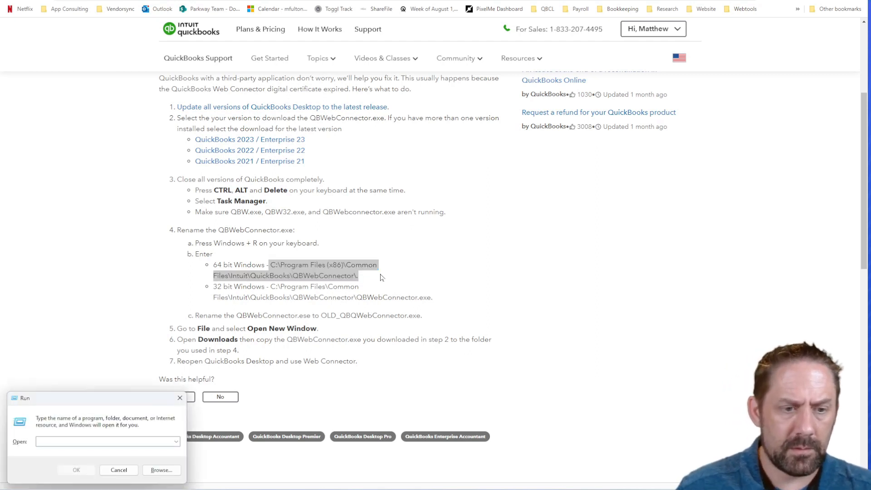
- In Common Files\Intuit\QuickBooks\QBWebConnector, rename the connector to OLD_QBWebConnector and select it
text(\Common Files\Intuit\QuickBooks\QBWebConnector\)
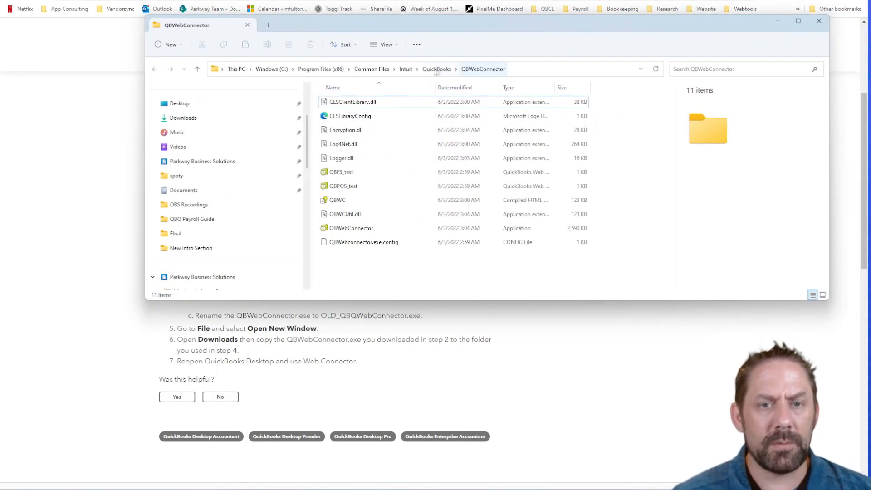
mouse_move(281, 381)
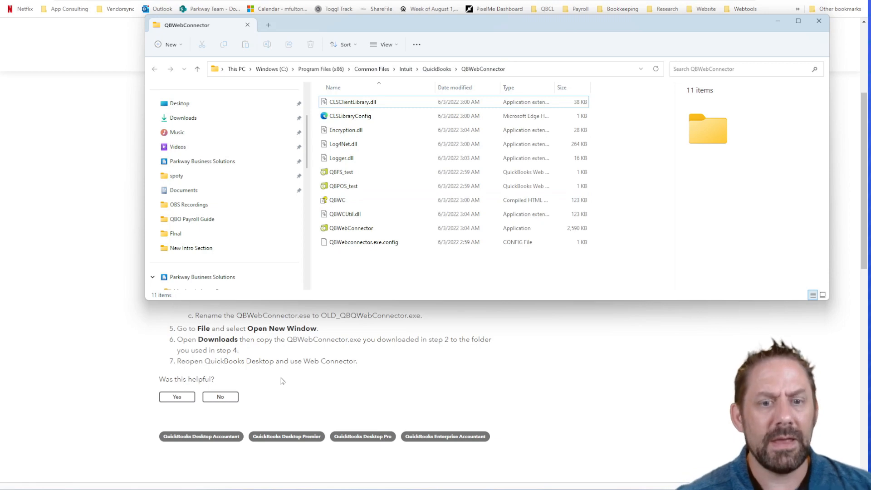
mouse_move(298, 337)
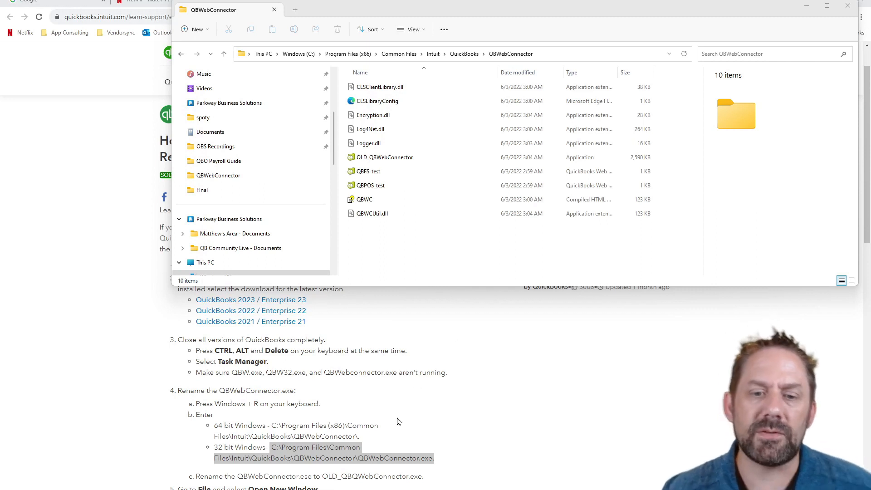
click(385, 157)
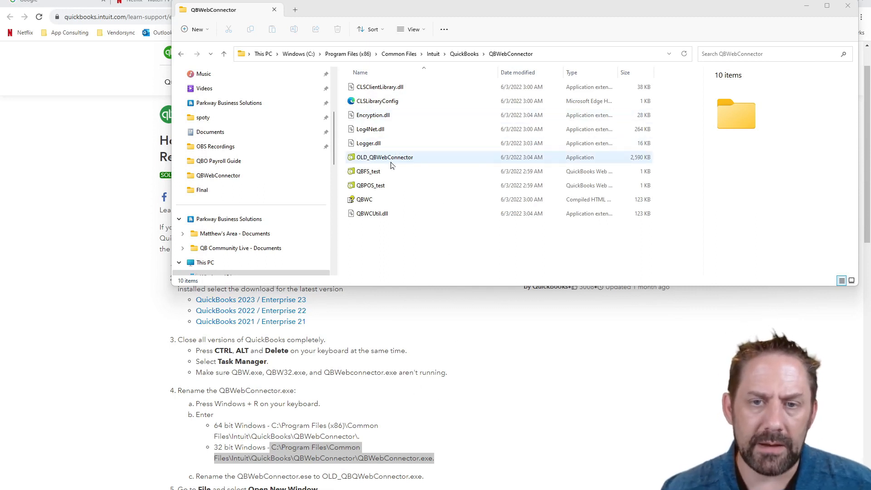
click(384, 157)
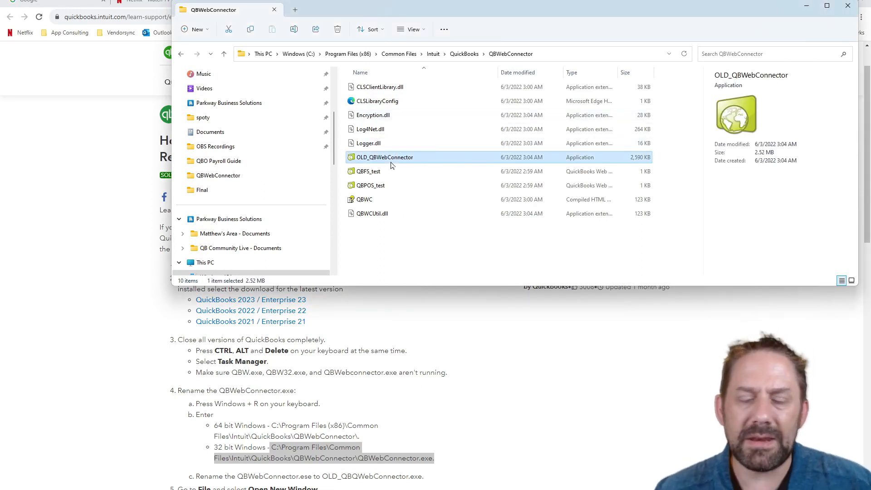
scroll(down, 3)
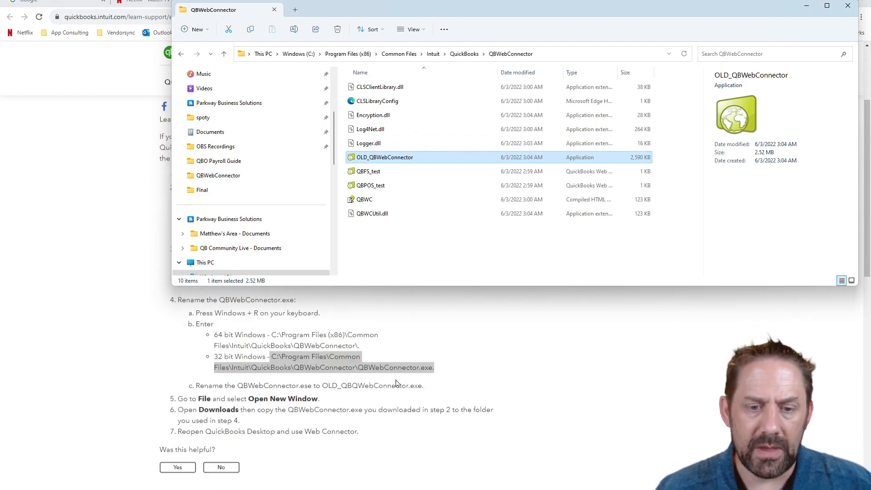
scroll(down, 3)
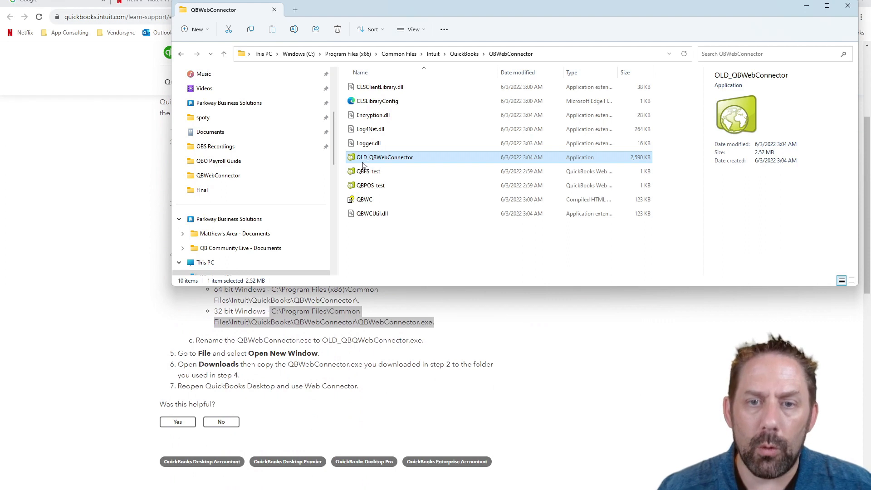
mouse_move(413, 164)
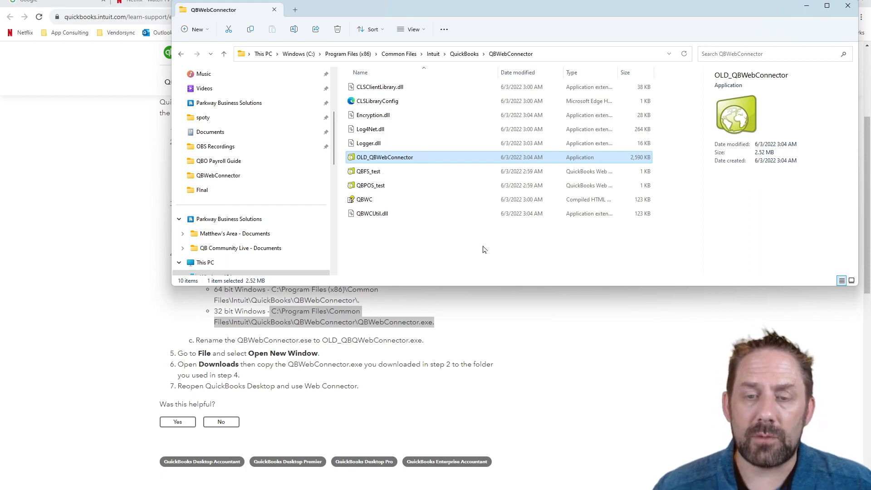
mouse_move(487, 247)
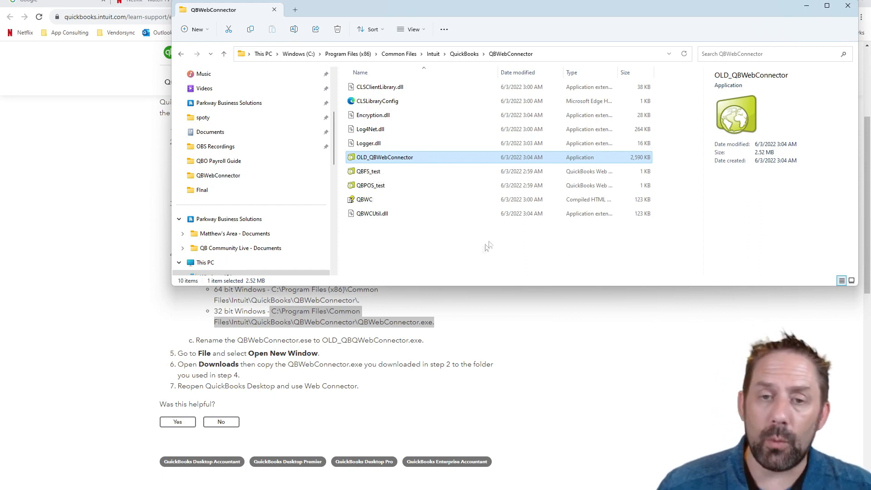
mouse_move(406, 234)
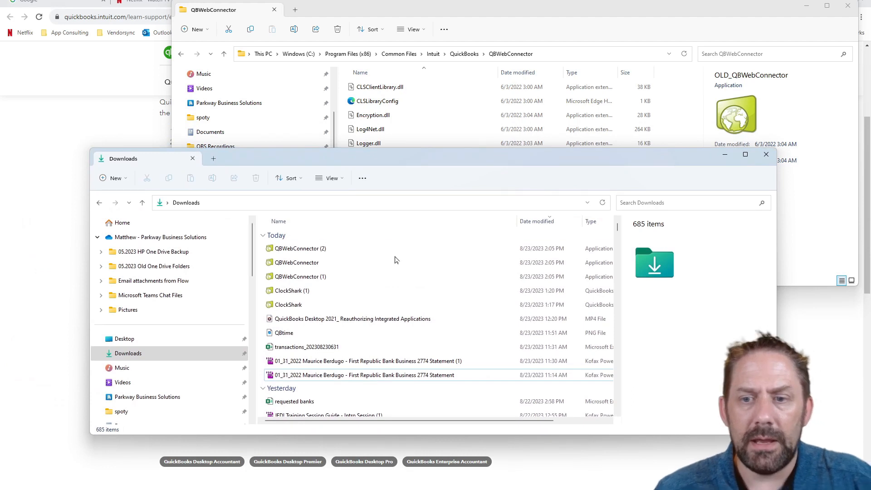
mouse_move(296, 262)
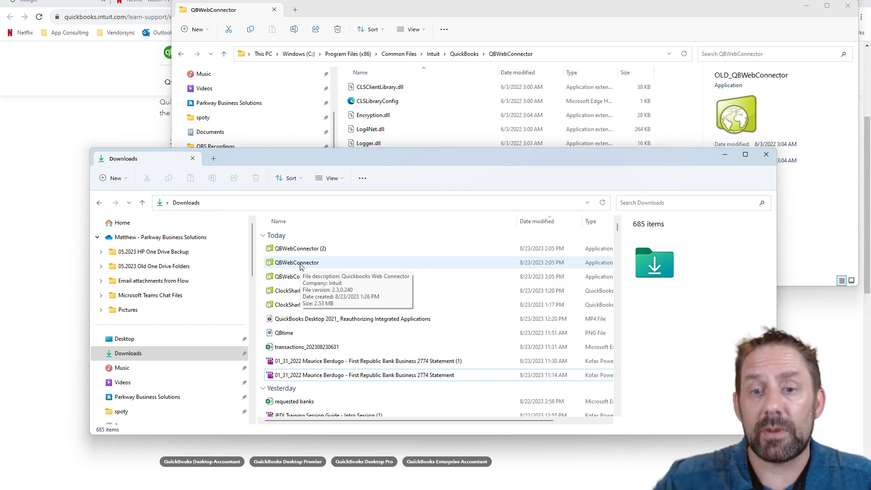
mouse_move(451, 258)
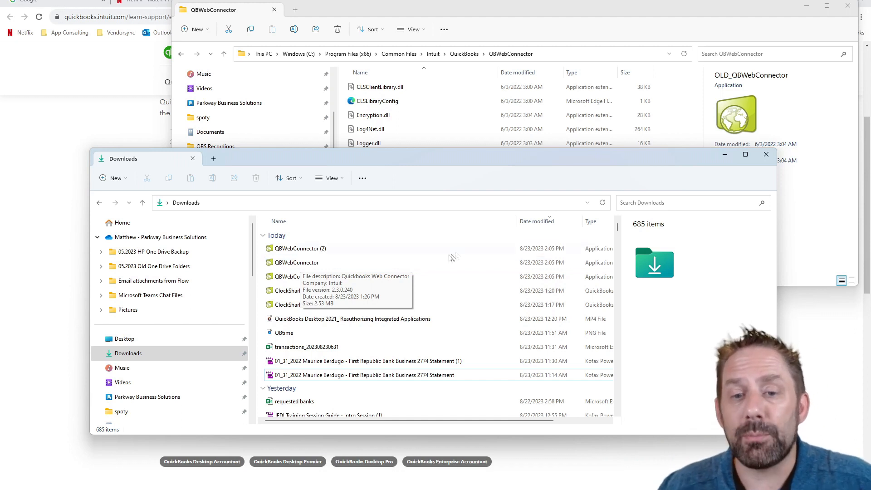
mouse_move(452, 262)
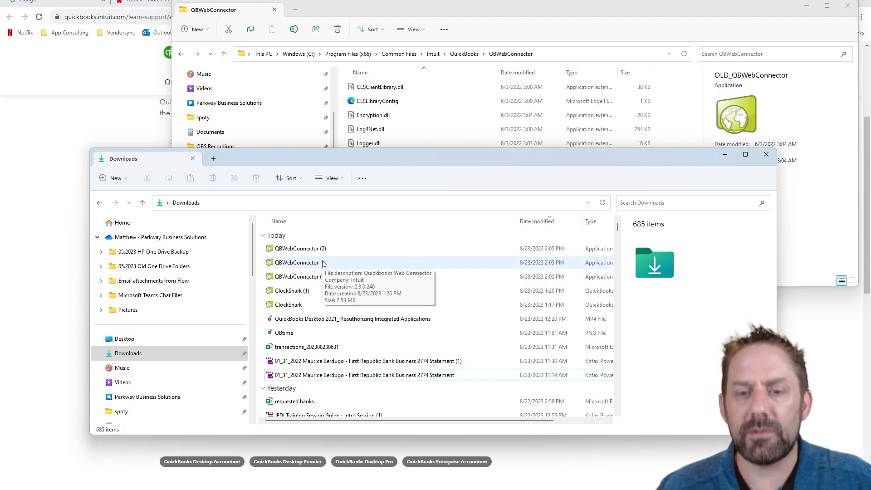
- Copy the downloaded QBWebConnector 2.3.0.240 file from Downloads
right_click(296, 263)
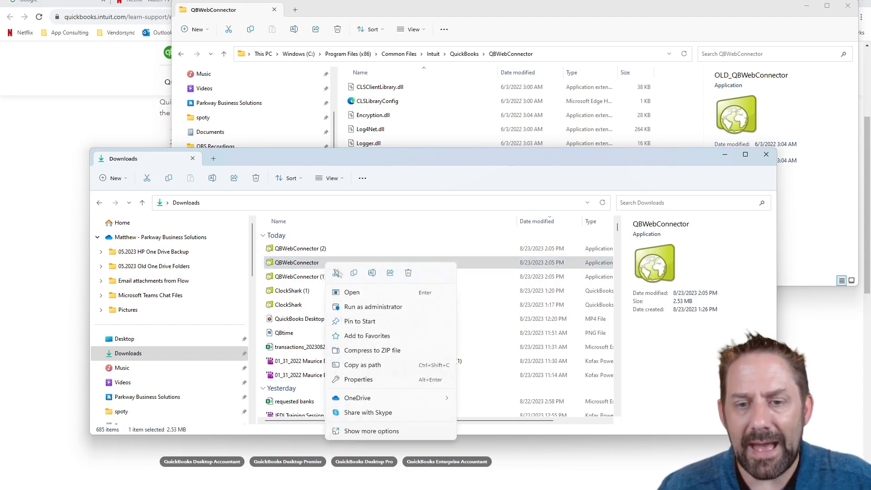
click(584, 149)
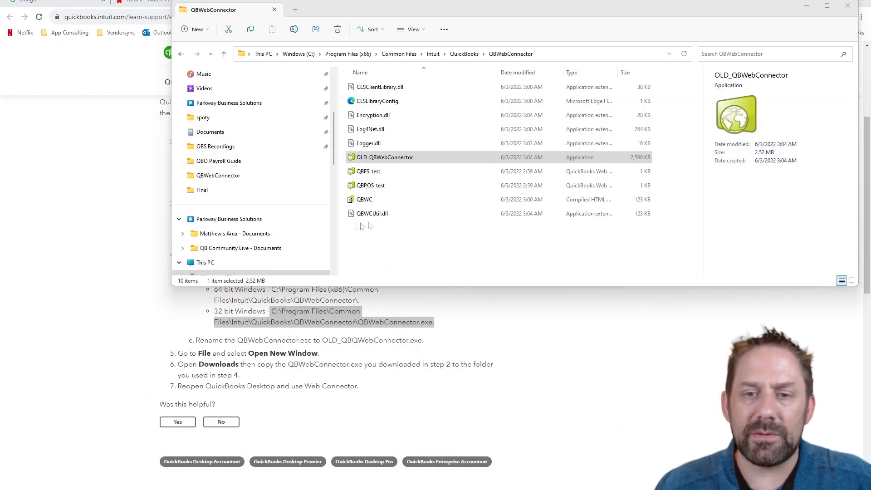
- Confirm the new 2.3.0.240 connector sits beside OLD_QBWebConnector in the program folder
click(379, 246)
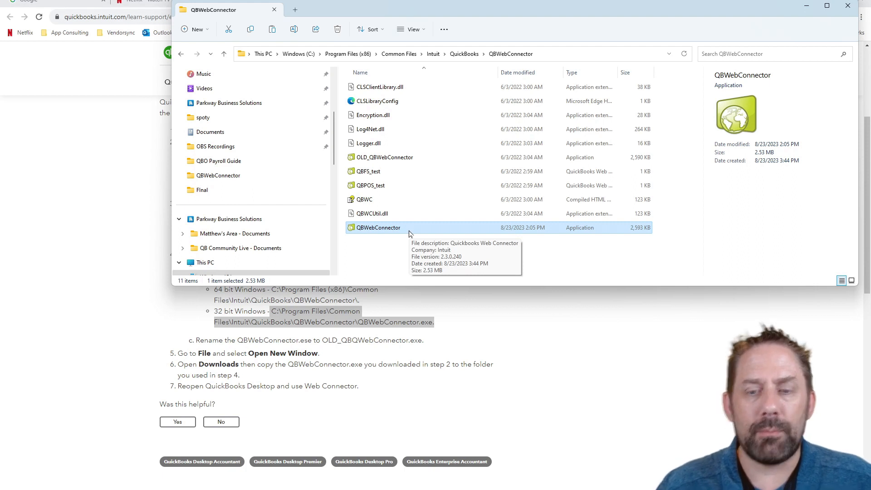
mouse_move(411, 213)
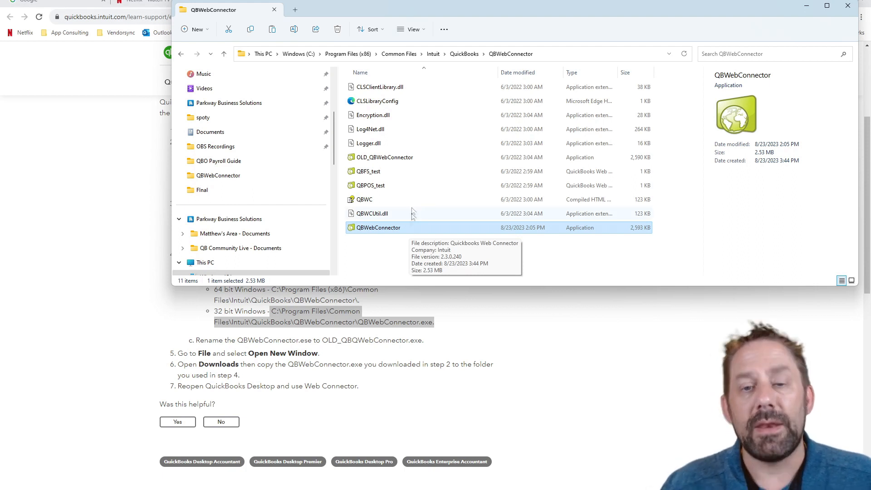
mouse_move(406, 162)
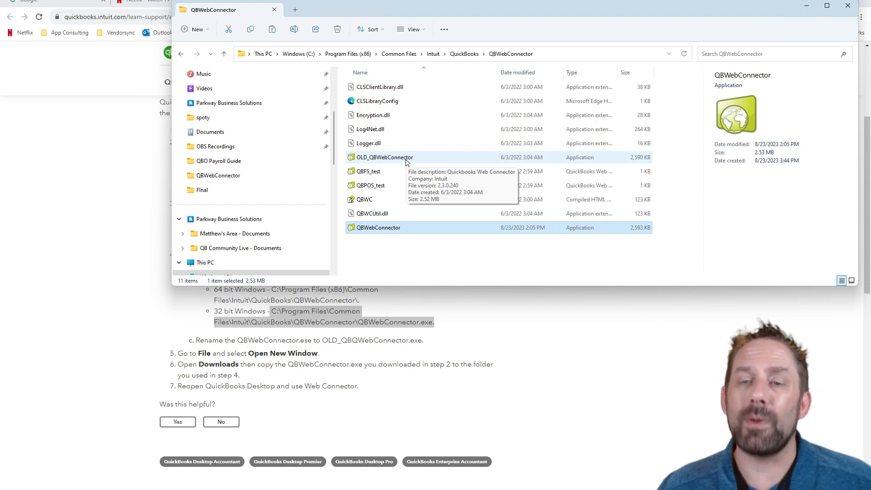
mouse_move(684, 375)
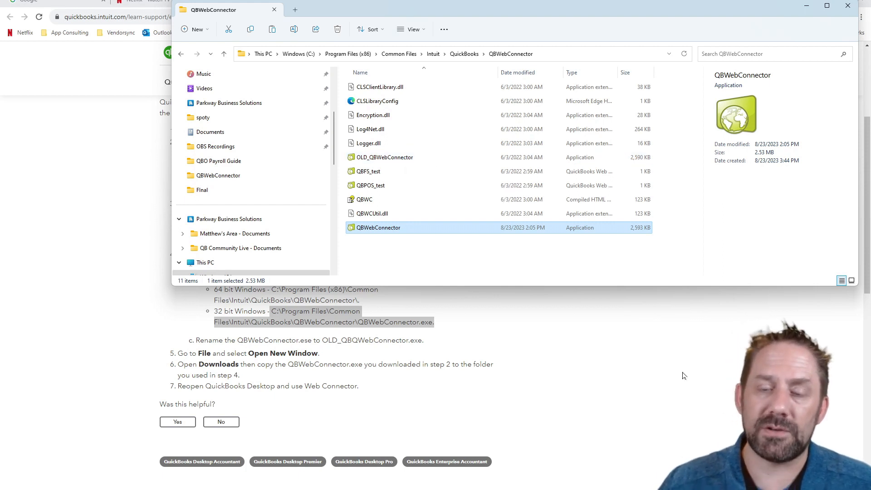
mouse_move(498, 276)
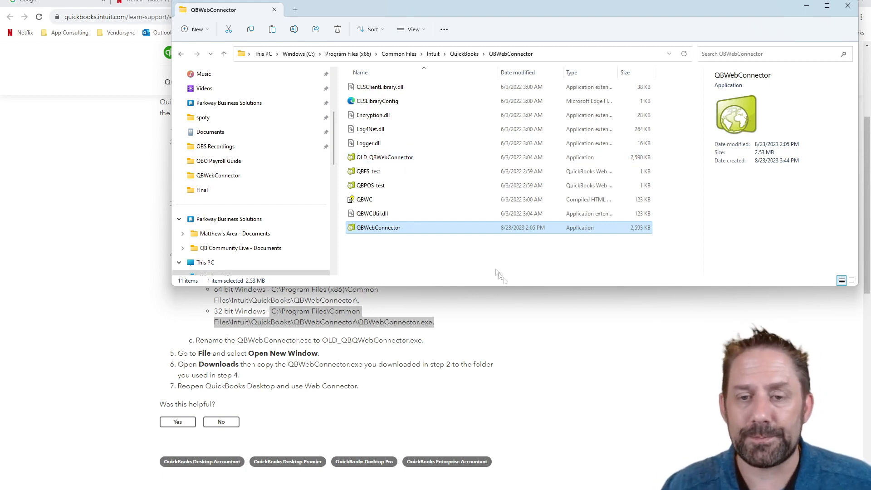
mouse_move(364, 199)
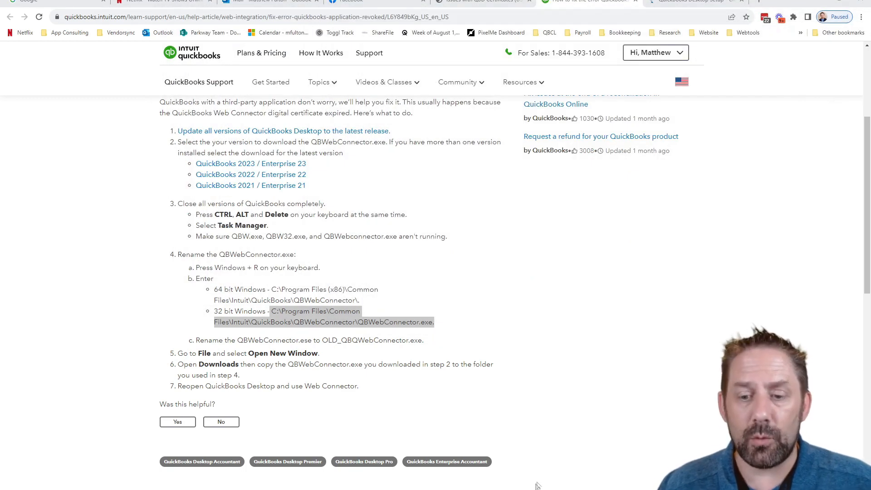
mouse_move(594, 414)
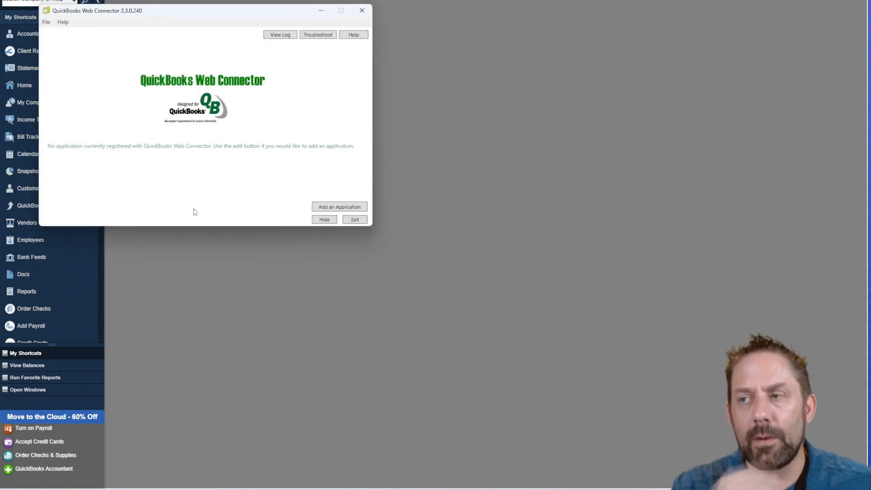
mouse_move(149, 12)
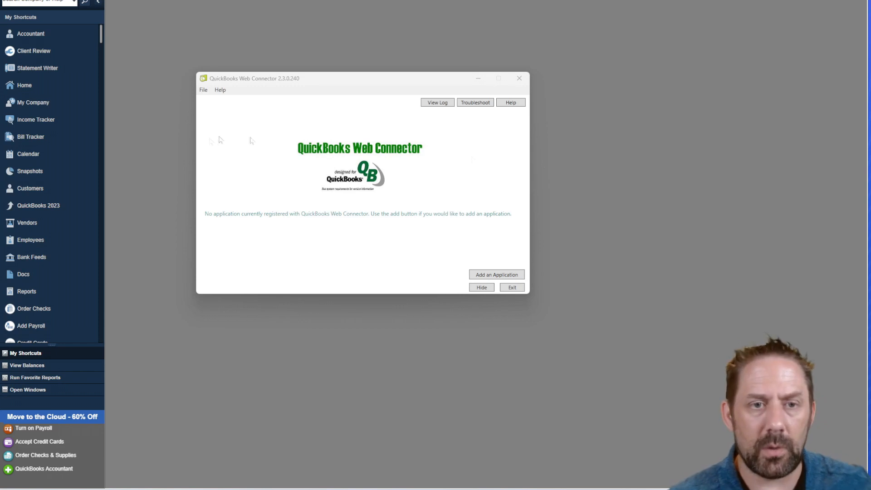
mouse_move(475, 267)
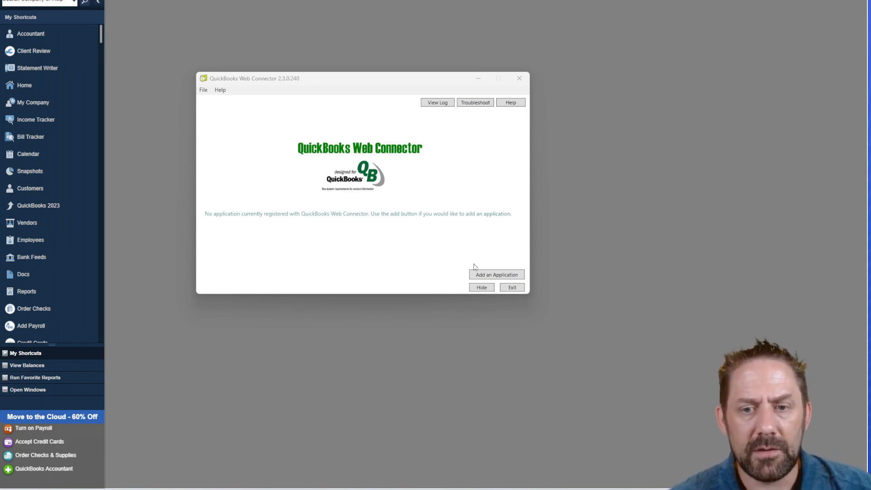
- Add the ClockShark (1) QWC file from Downloads as a new connector application
click(495, 274)
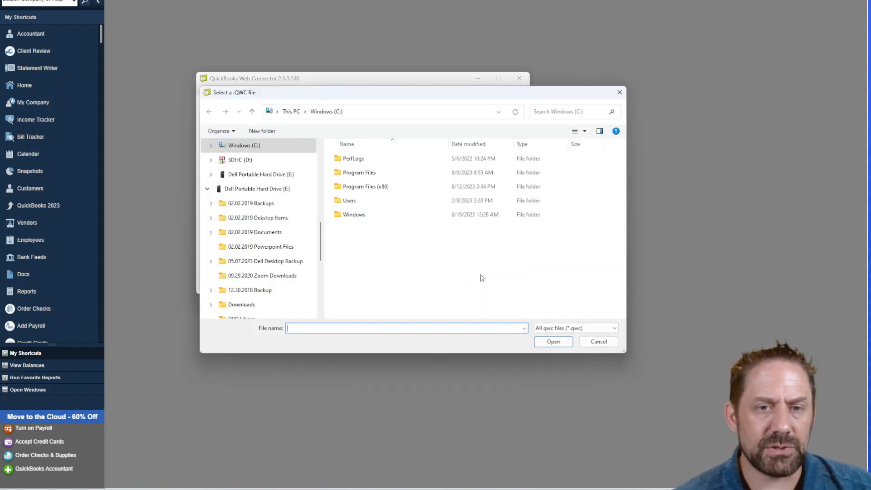
scroll(up, 3)
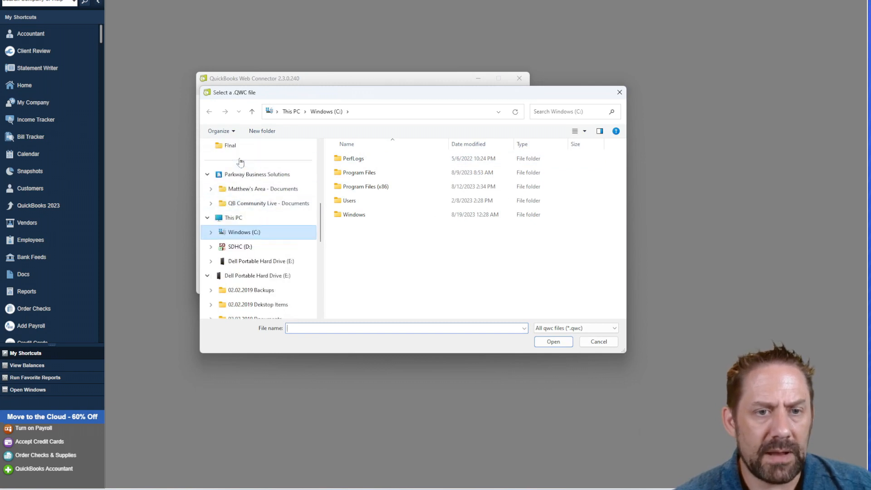
scroll(down, 3)
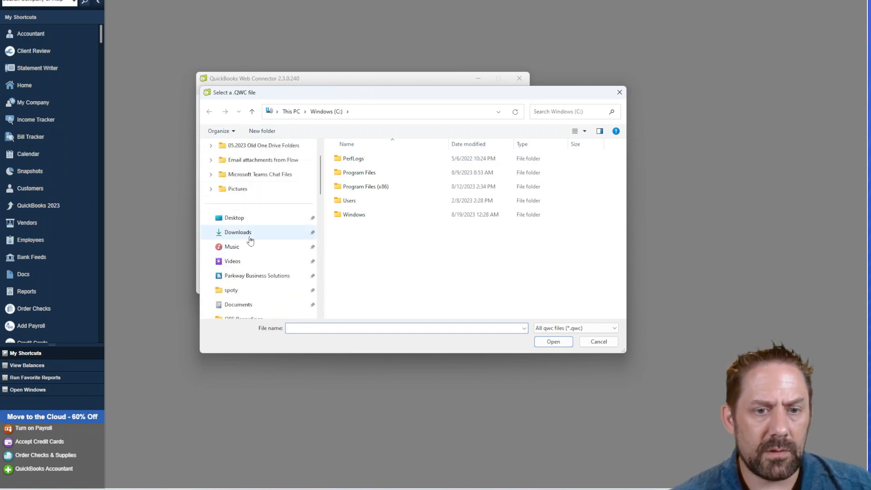
click(238, 232)
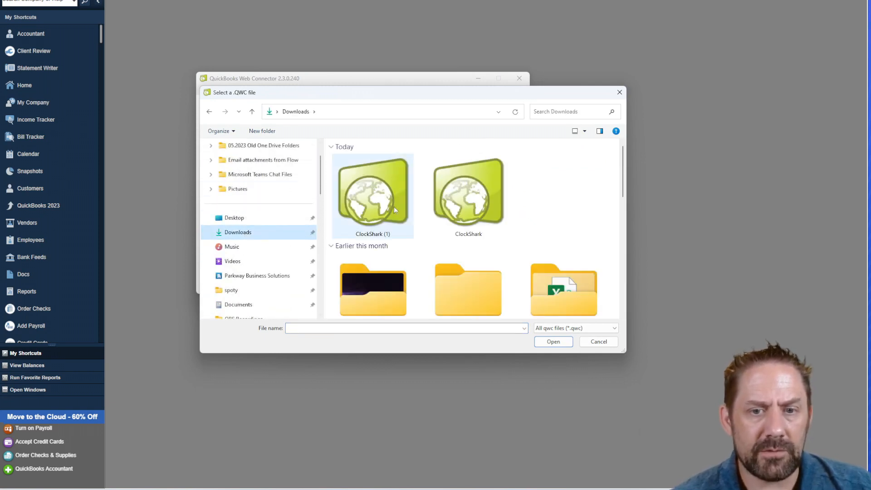
click(372, 195)
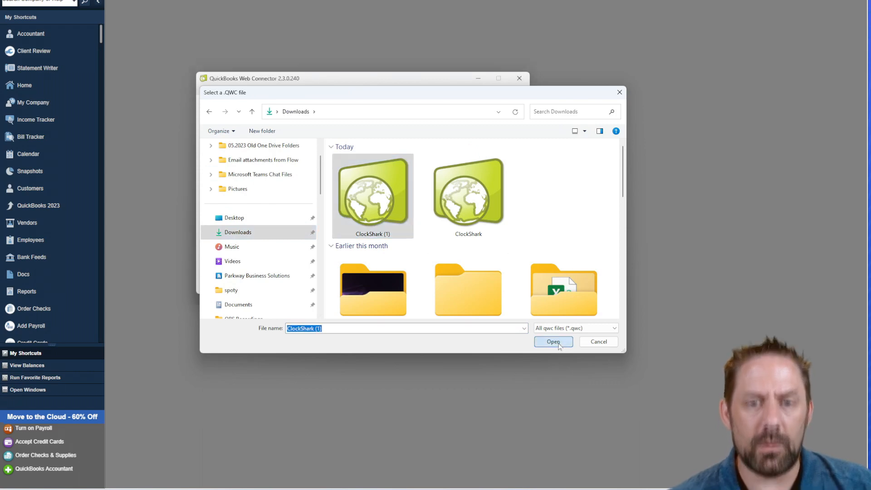
click(553, 341)
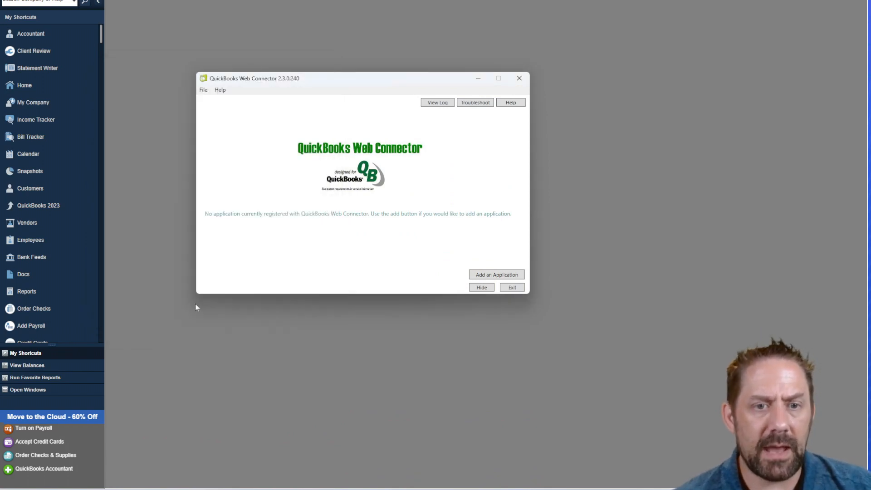
click(495, 274)
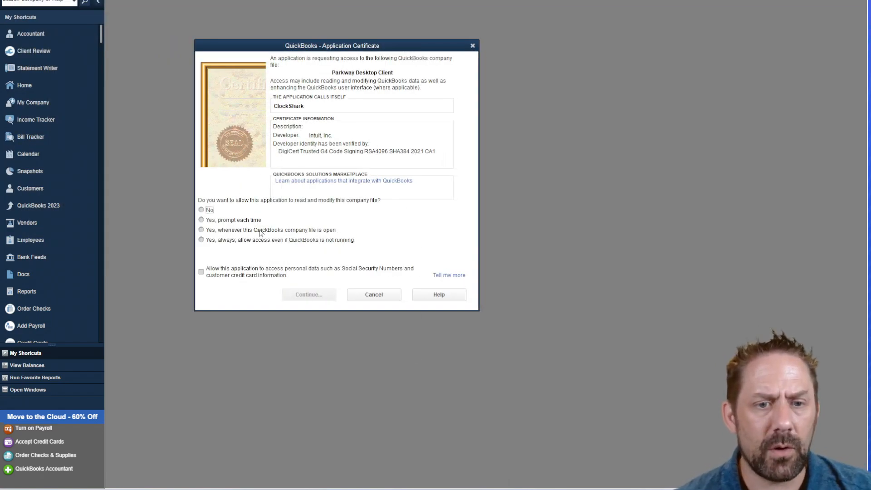
- Grant ClockShark access whenever the company file is open, including personal data
click(201, 229)
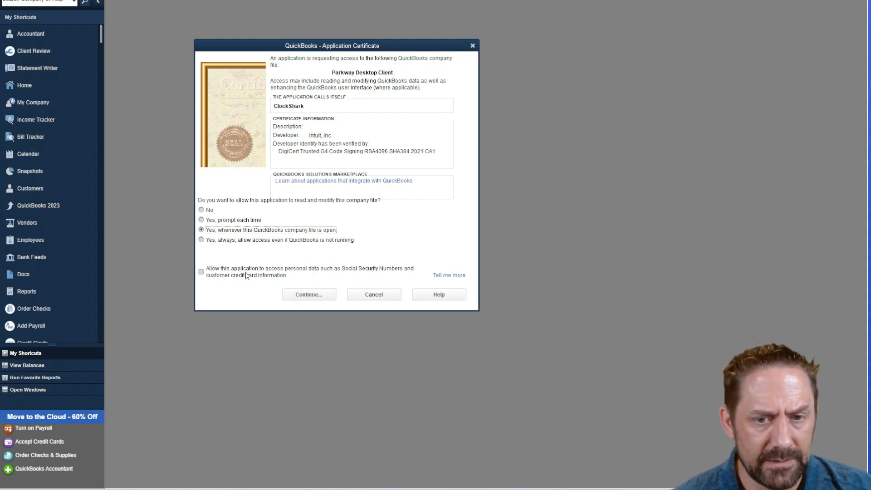
click(201, 272)
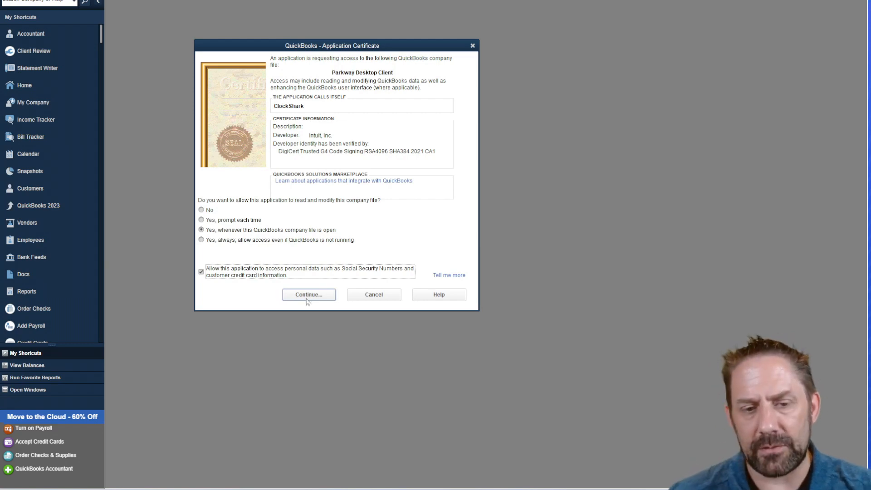
click(309, 295)
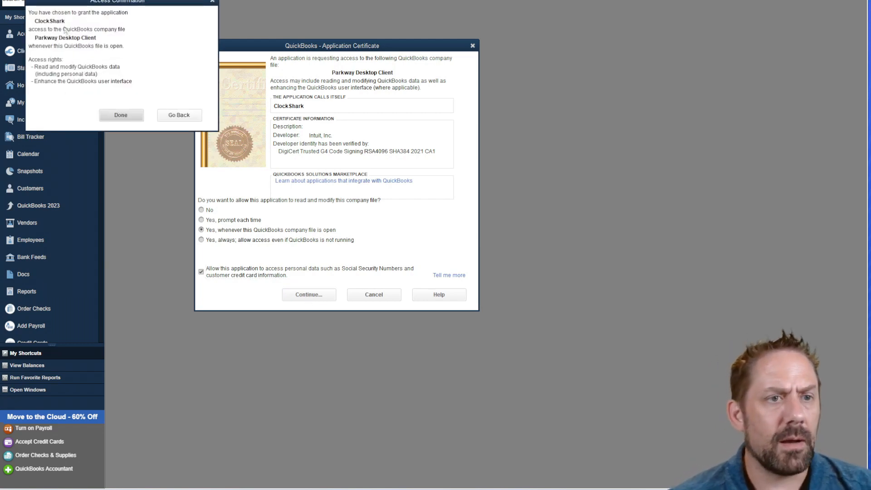
click(121, 114)
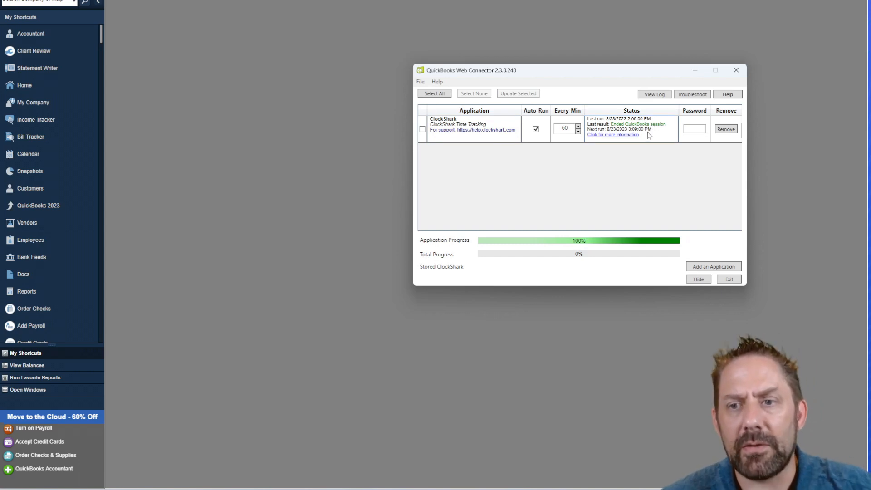
mouse_move(694, 129)
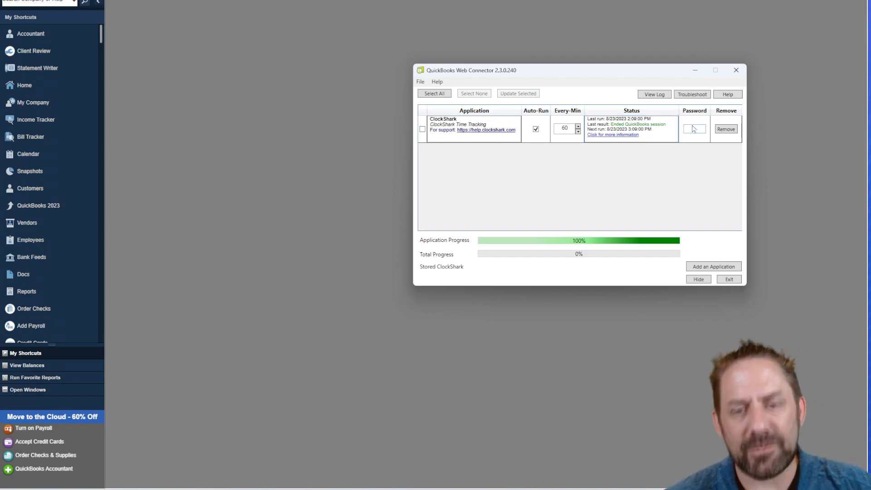
mouse_move(524, 208)
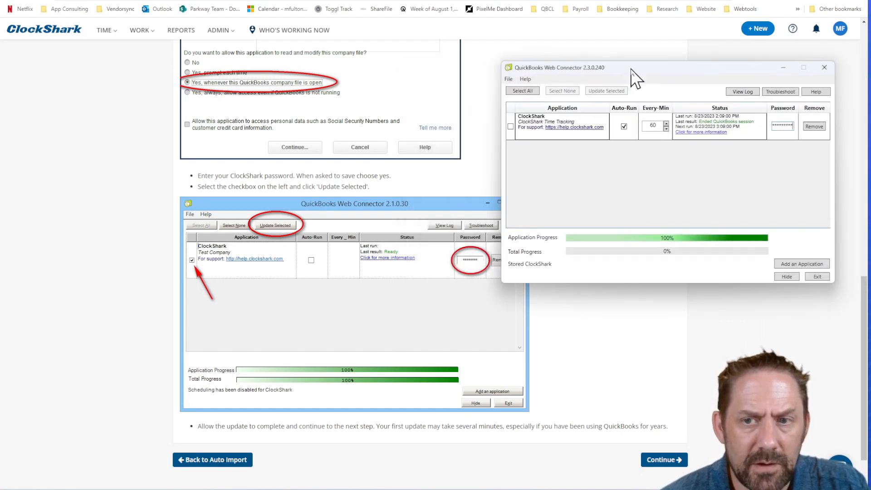
mouse_move(364, 228)
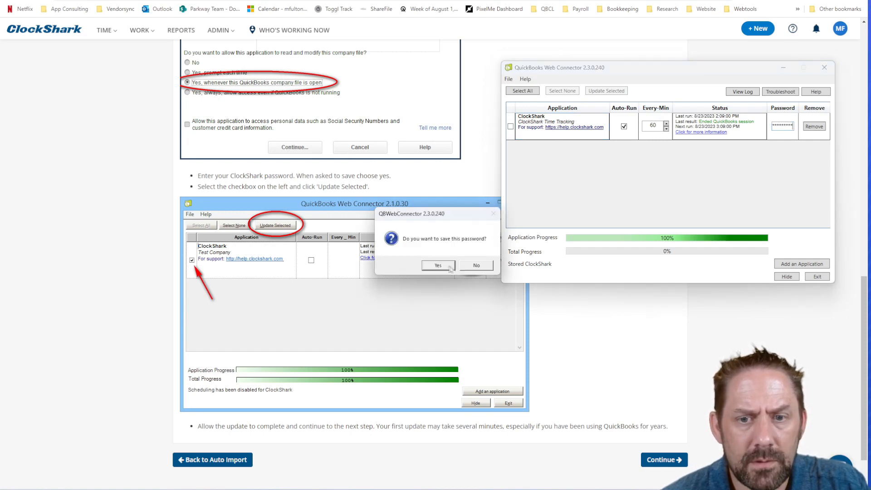
- Save the entered ClockShark password in the Web Connector
click(438, 265)
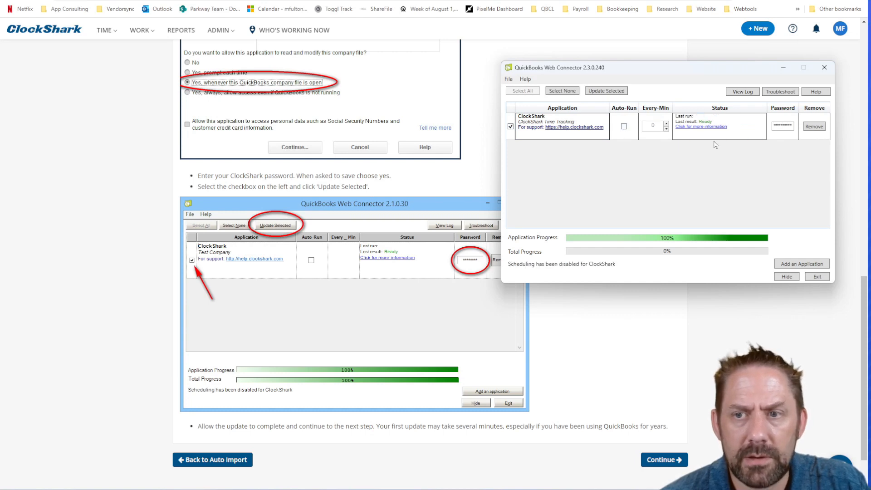
mouse_move(406, 280)
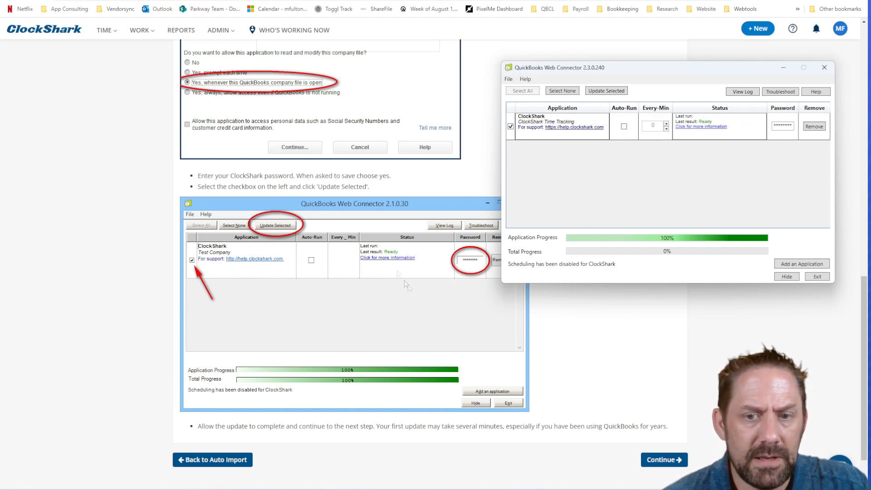
scroll(down, 3)
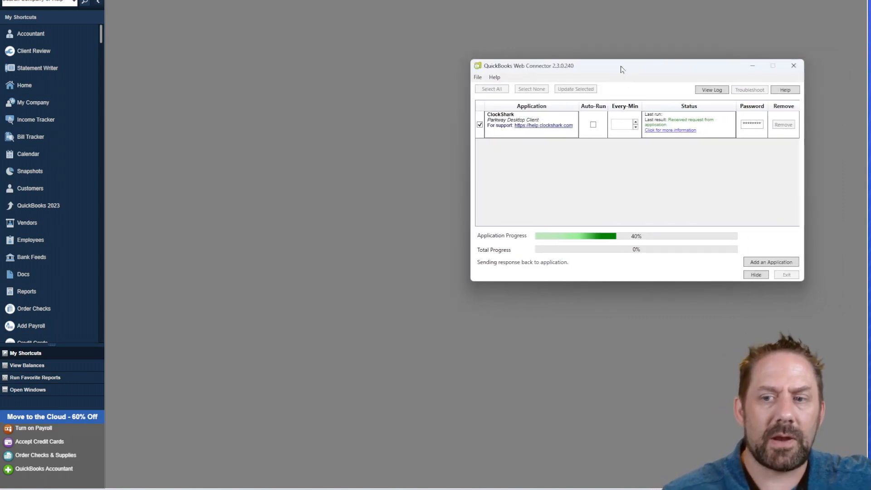
mouse_move(643, 216)
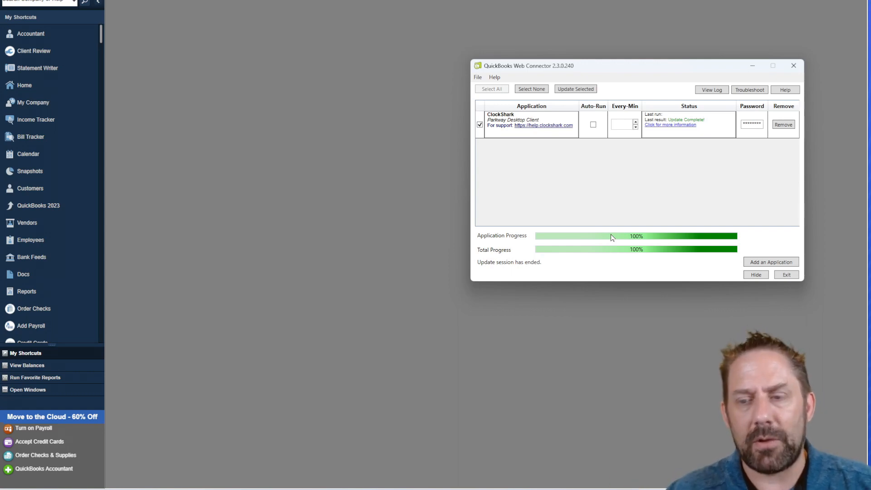
mouse_move(647, 186)
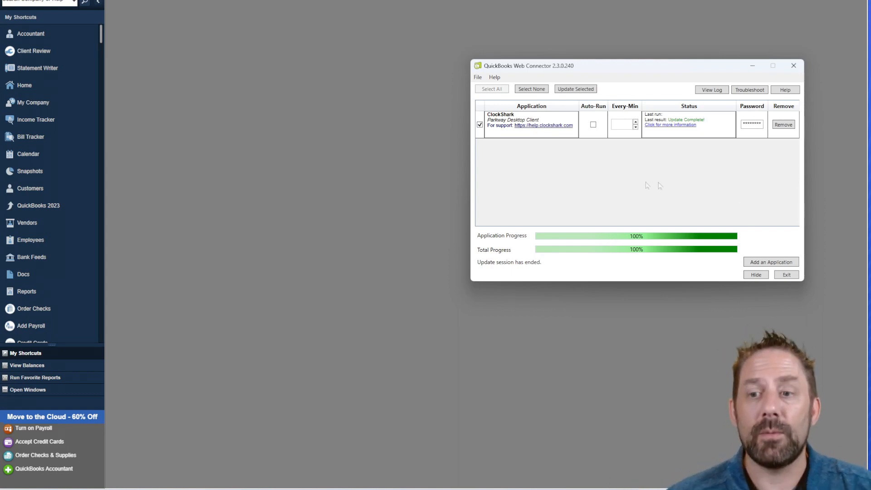
mouse_move(605, 175)
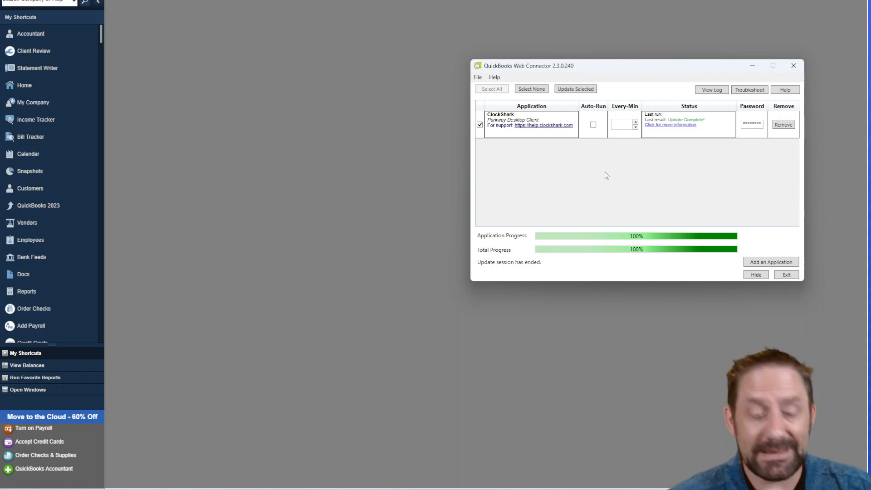
mouse_move(605, 64)
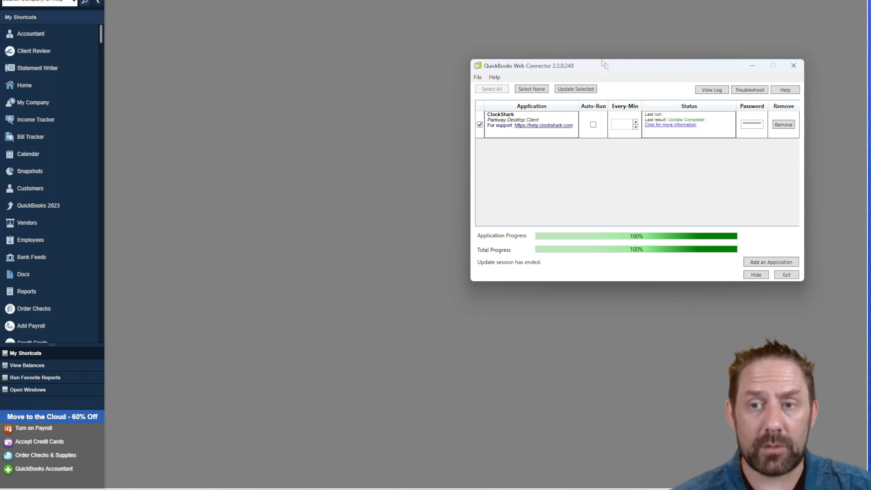